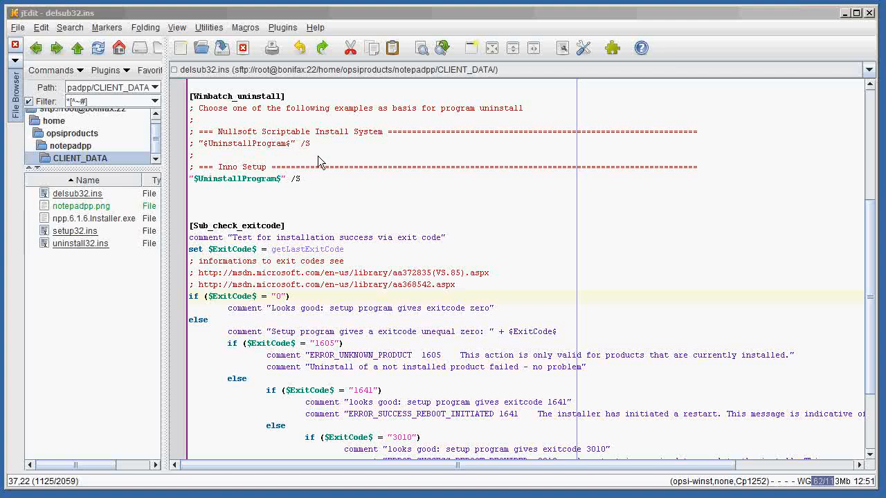
pyautogui.moveTo(580, 132)
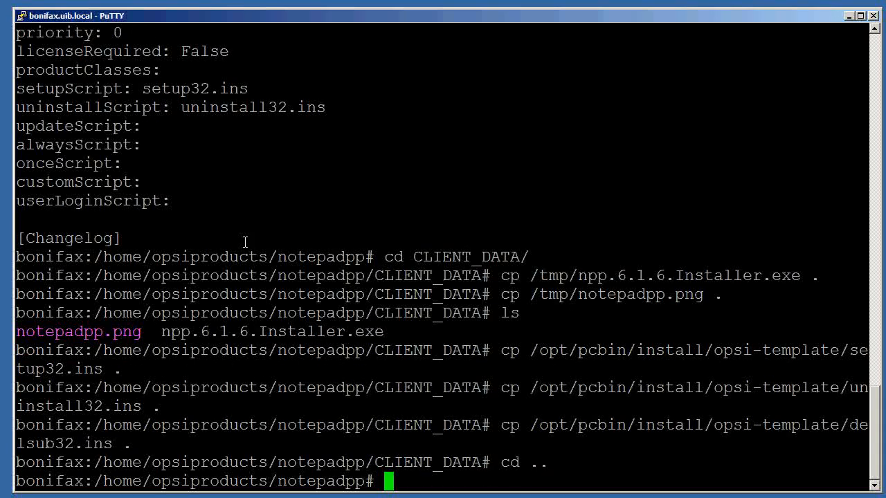
# Run 'opsi-setup --set-rights .' in the notepadpp product directory to fix its permissions.
pyautogui.write('ops')
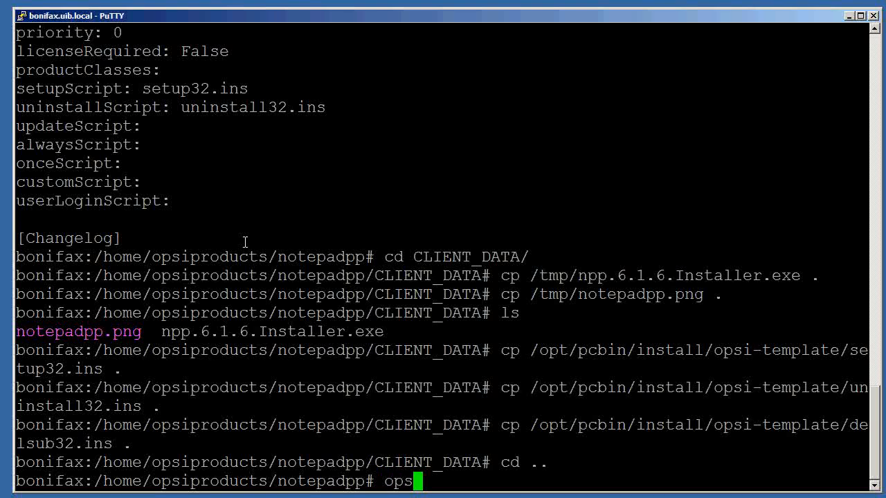
pyautogui.write('i-setp')
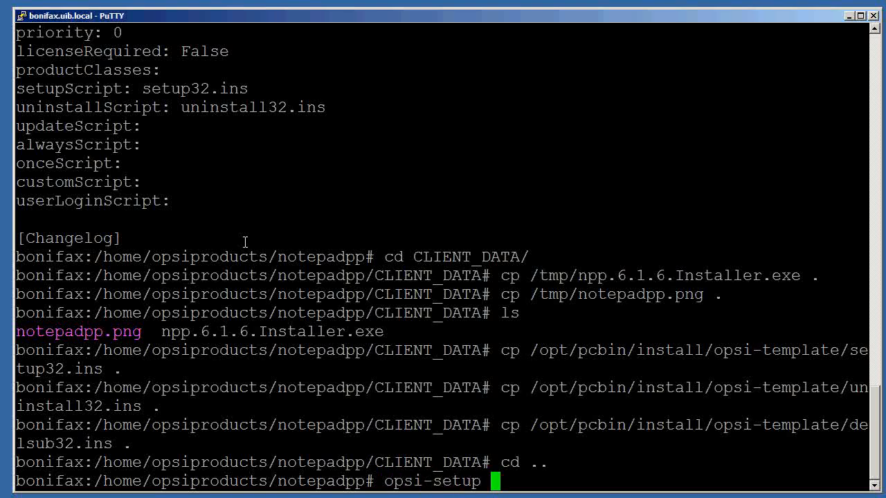
pyautogui.write('--set-rights .')
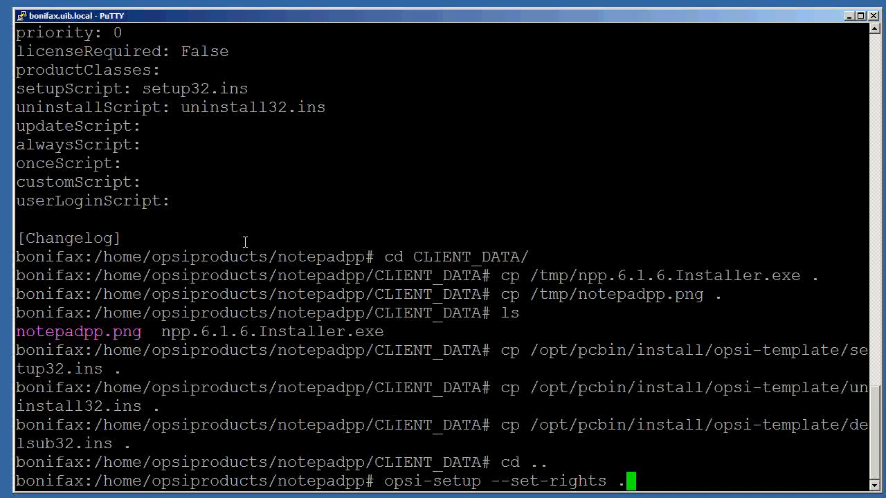
pyautogui.press('Return')
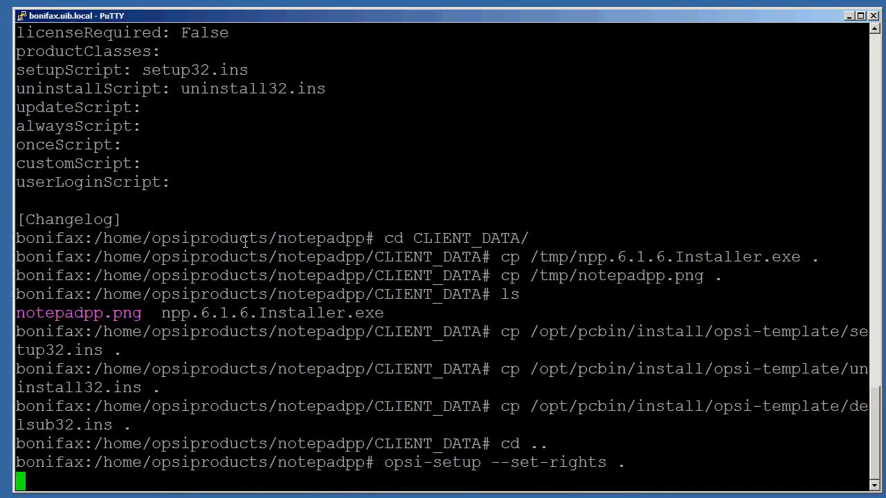
pyautogui.moveTo(285, 241)
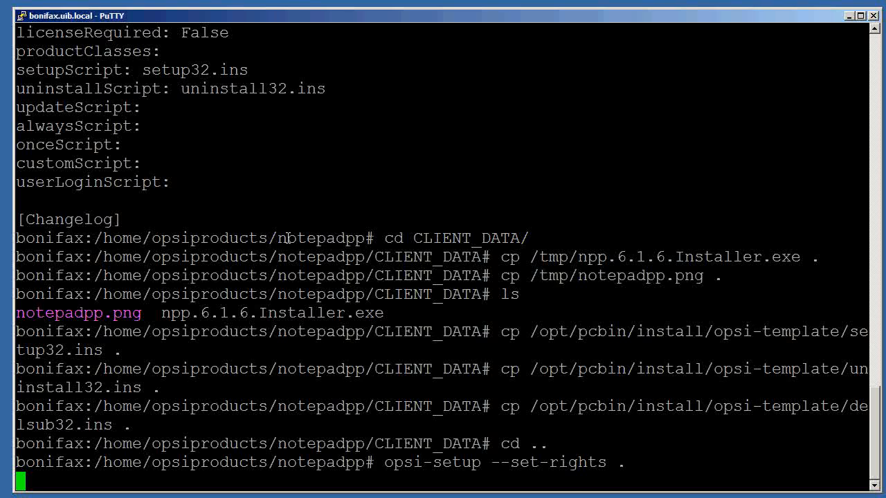
pyautogui.press('Return')
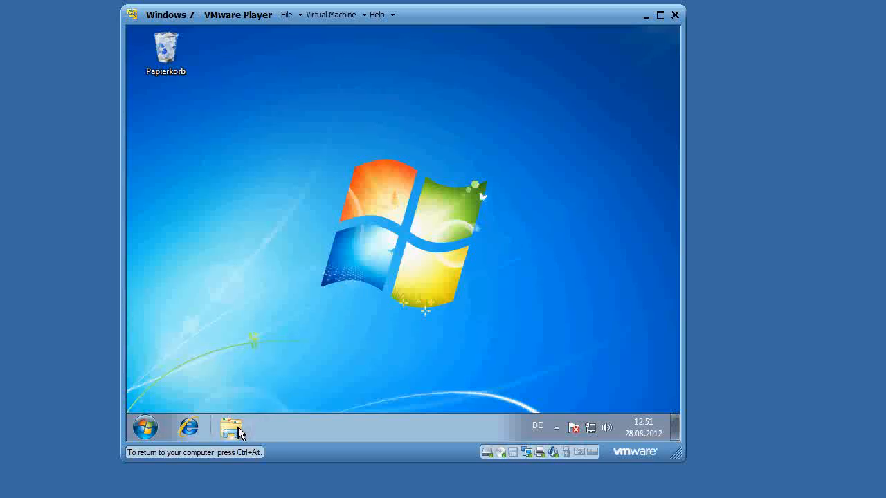
# Browse to C:\Programme\opsi.org\opsi-client-agent\opsi-winst and launch winst32.
pyautogui.click(232, 426)
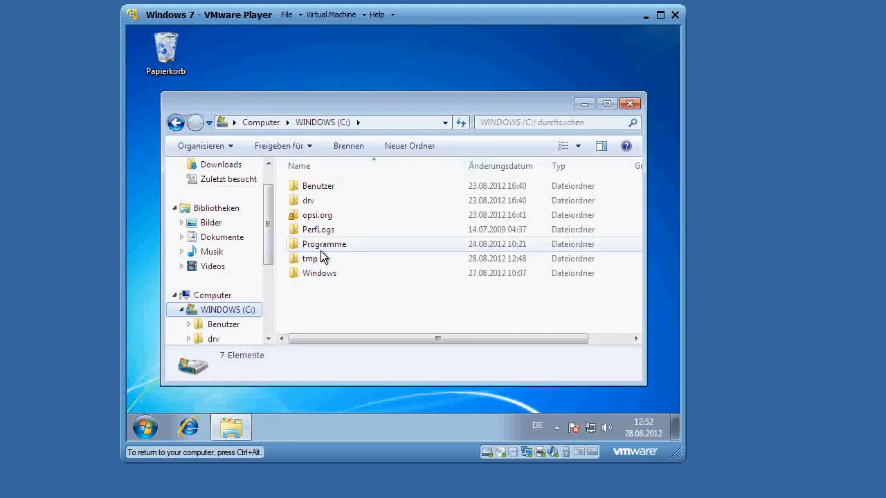
pyautogui.doubleClick(324, 243)
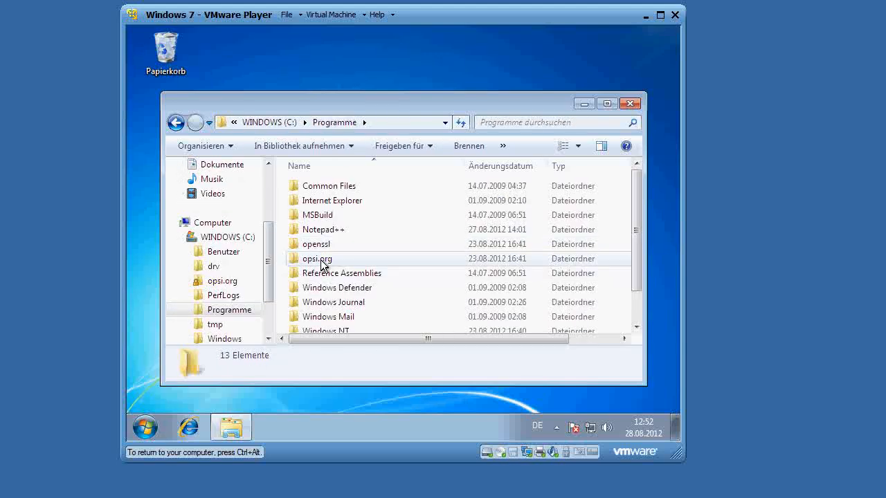
pyautogui.doubleClick(317, 259)
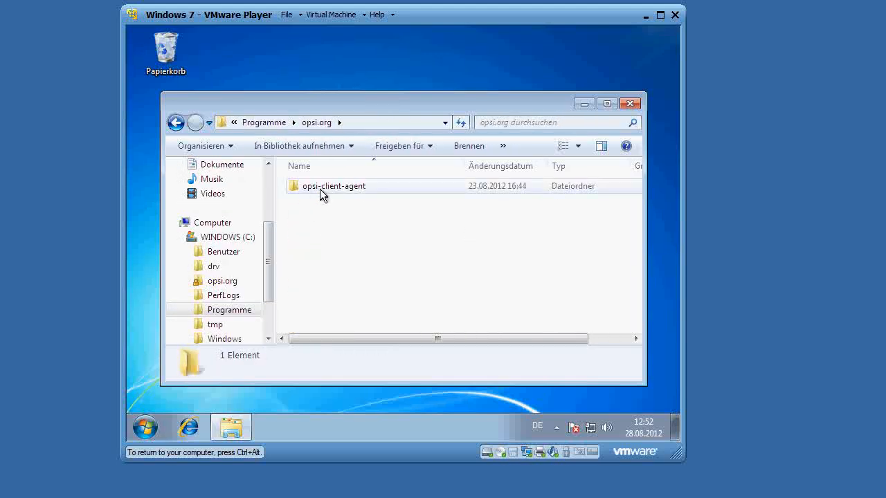
pyautogui.doubleClick(334, 185)
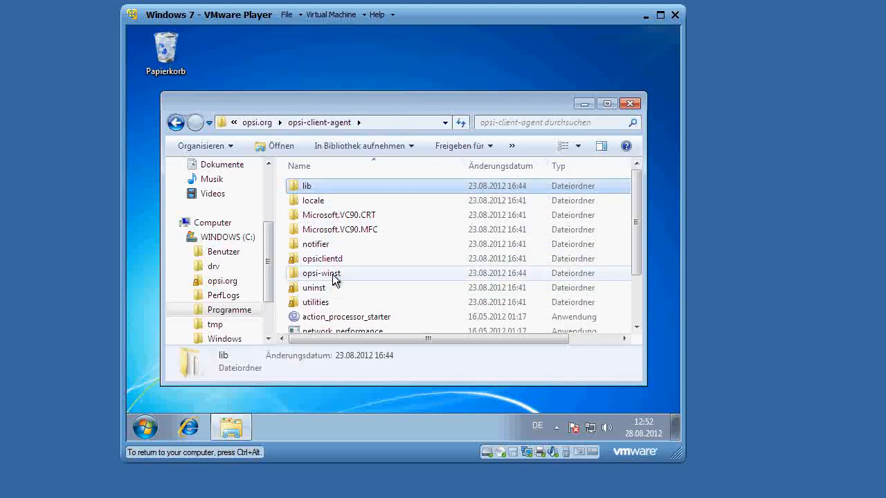
pyautogui.doubleClick(321, 273)
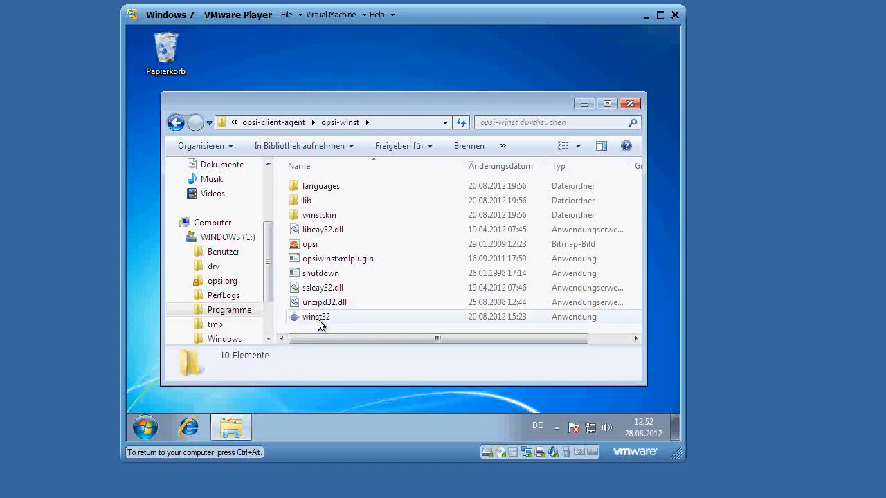
pyautogui.click(315, 315)
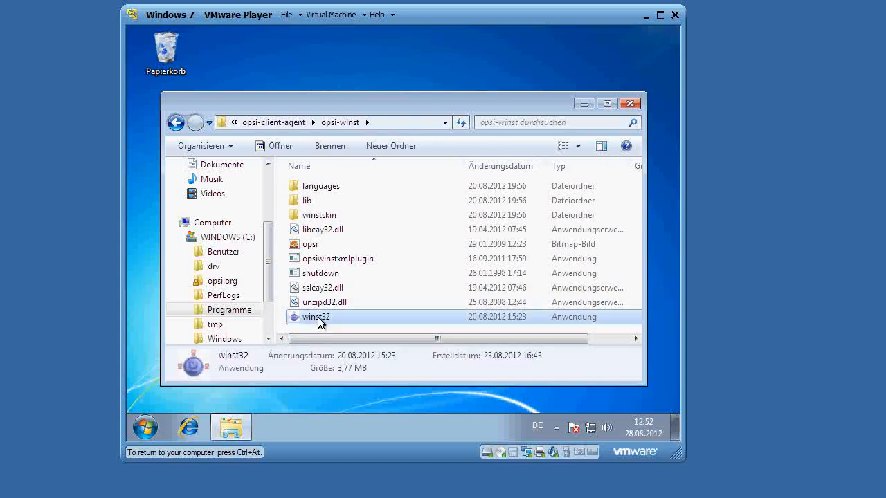
pyautogui.doubleClick(316, 316)
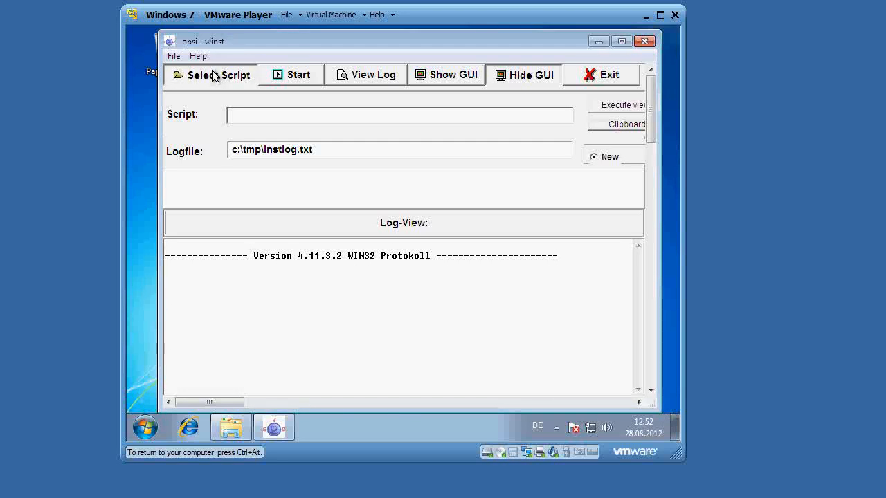
# Load setup32.ins from opsi_workbench\notepadpp\CLIENT_DATA as the script to run.
pyautogui.click(217, 75)
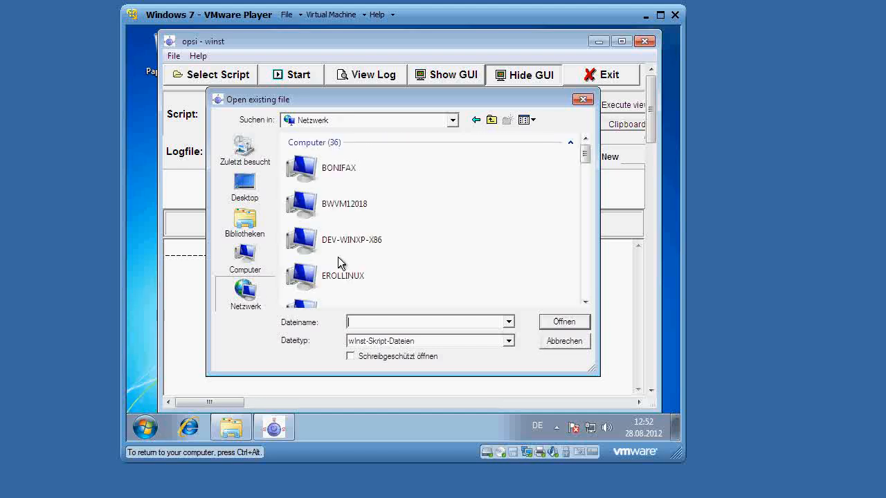
pyautogui.doubleClick(302, 167)
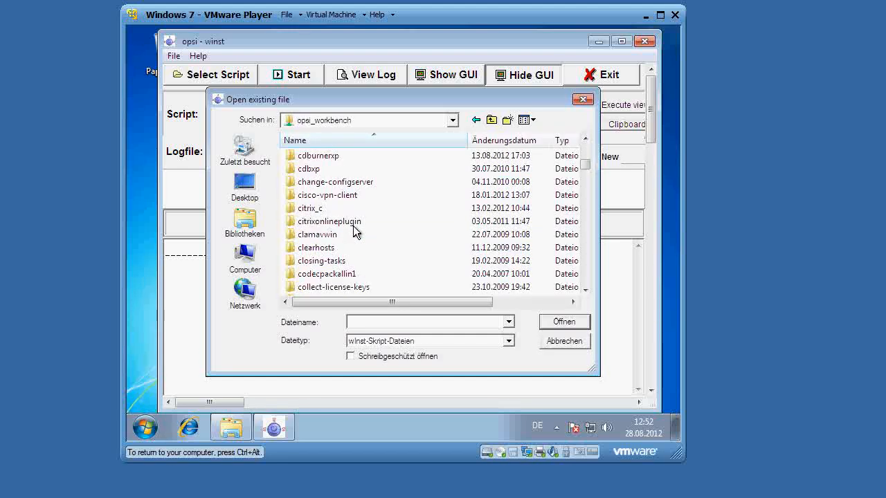
pyautogui.scroll(-3)
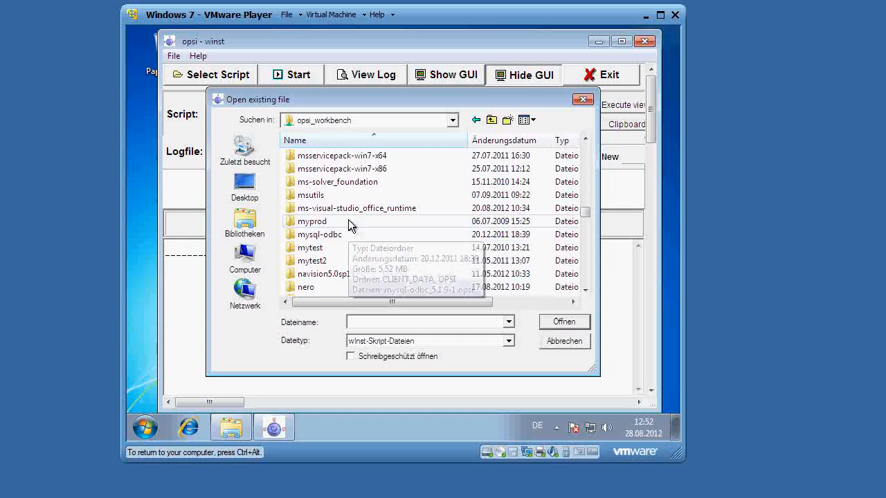
pyautogui.scroll(-3)
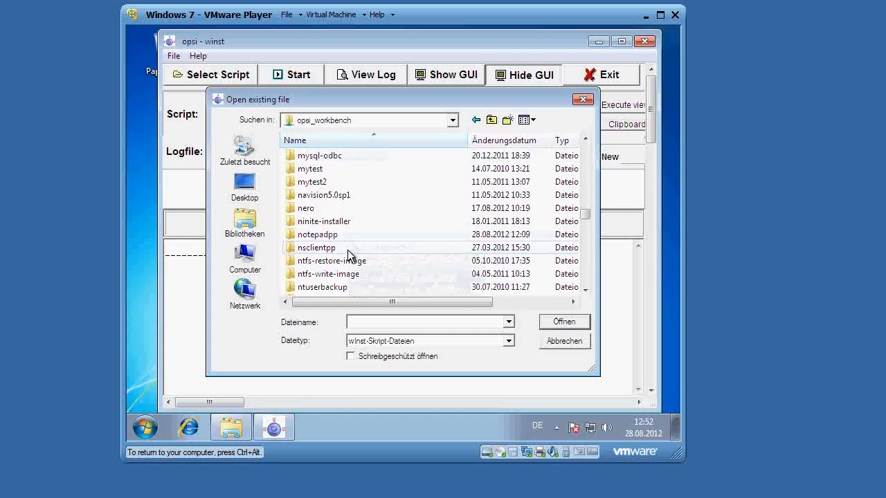
pyautogui.doubleClick(317, 234)
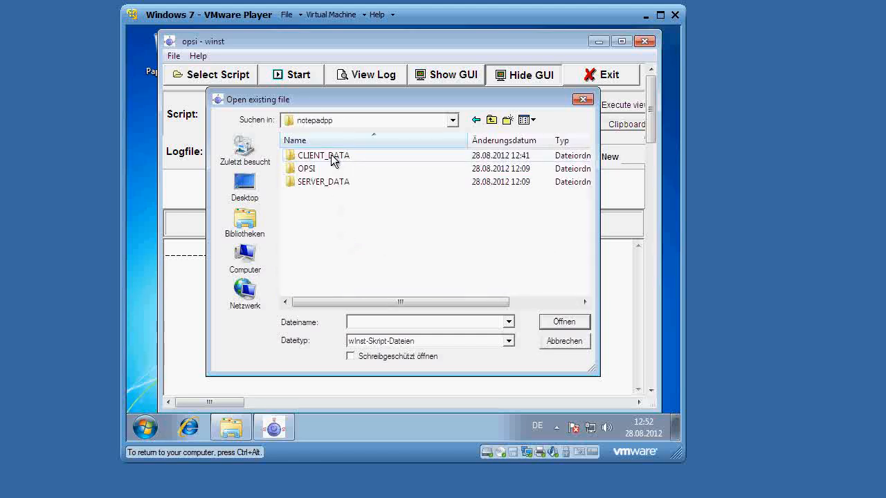
pyautogui.doubleClick(324, 155)
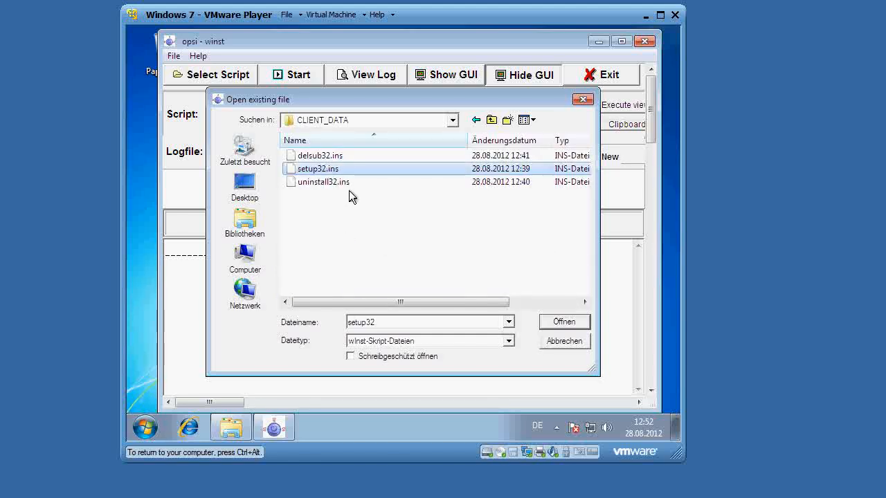
pyautogui.moveTo(342, 169)
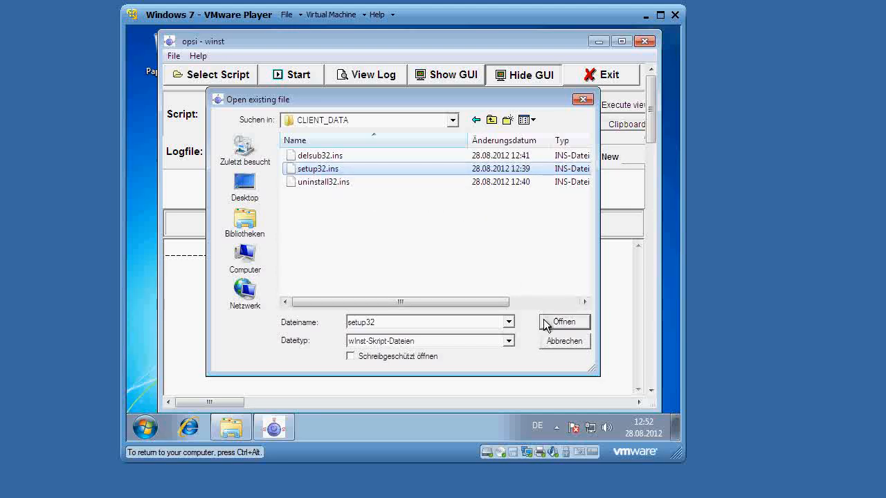
pyautogui.click(563, 321)
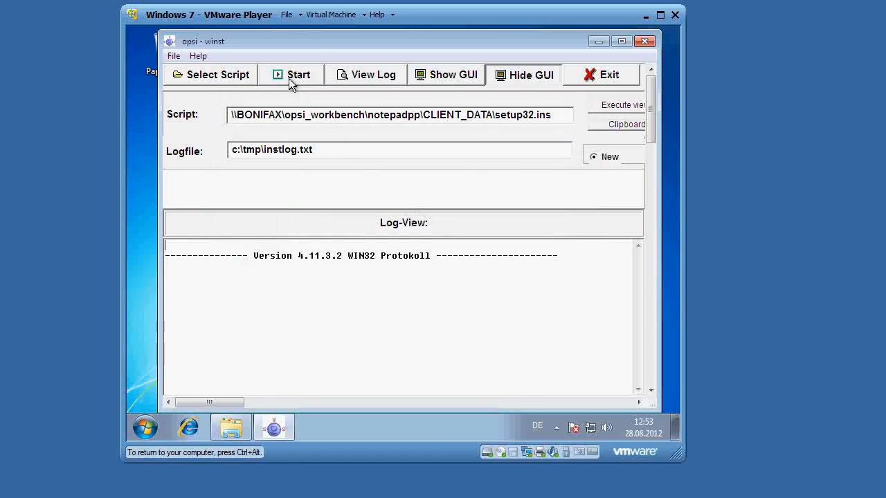
# Start the loaded notepadpp setup script and watch it finish in the Log-View.
pyautogui.click(291, 75)
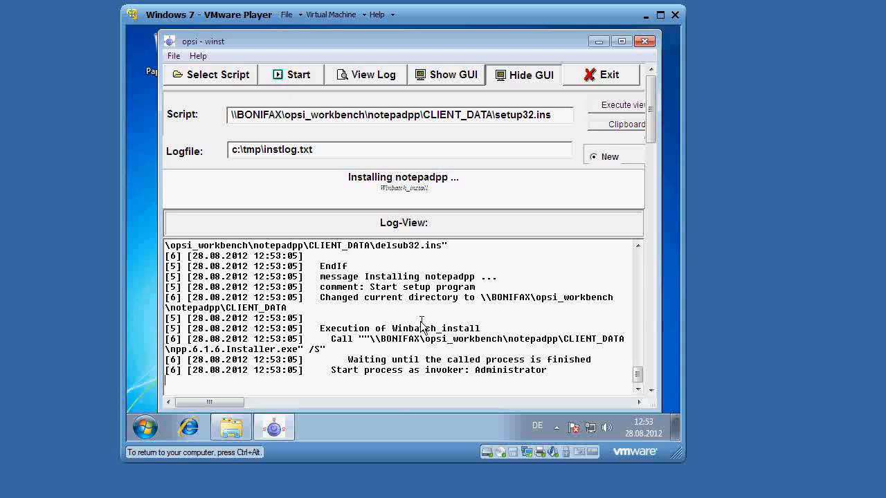
pyautogui.moveTo(469, 327)
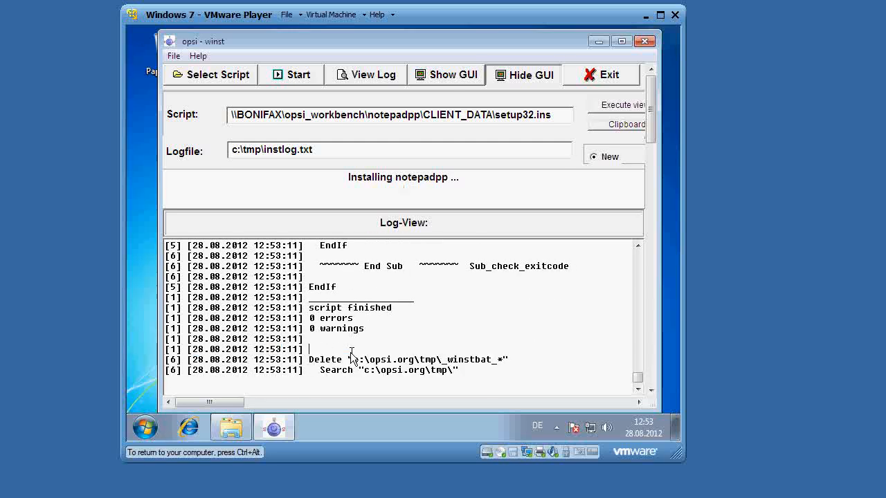
pyautogui.doubleClick(349, 308)
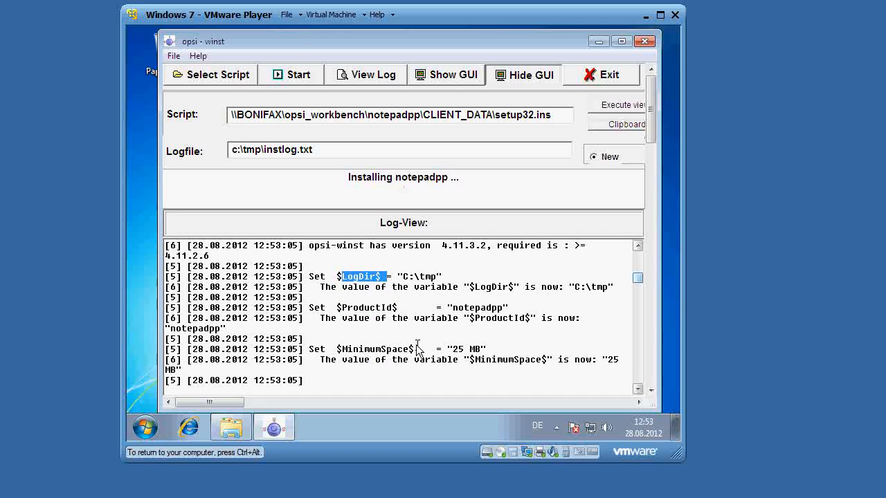
# Scroll the log to Sub_check_exitcode and mark the 'setup program gives exitcode zero' comment.
pyautogui.scroll(-3)
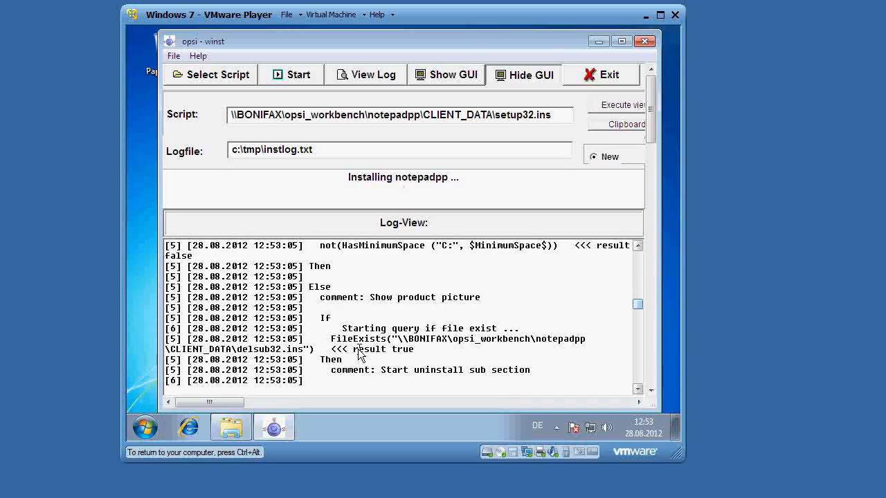
pyautogui.scroll(-3)
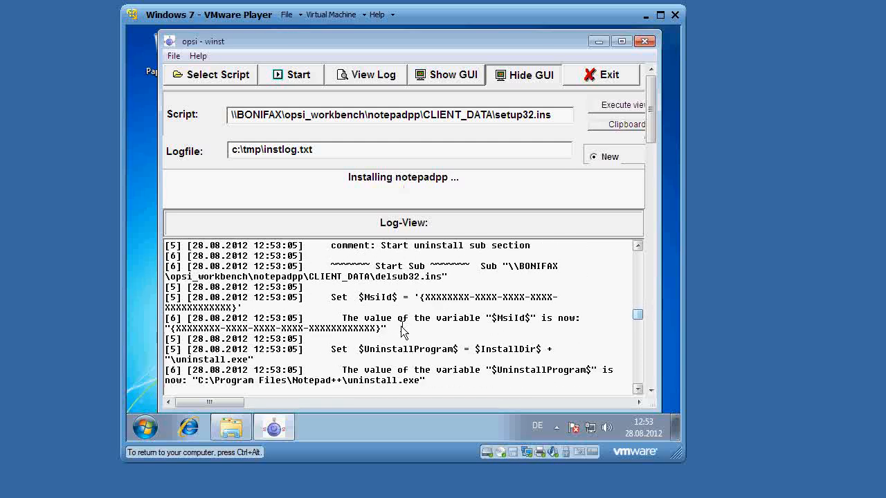
pyautogui.scroll(-3)
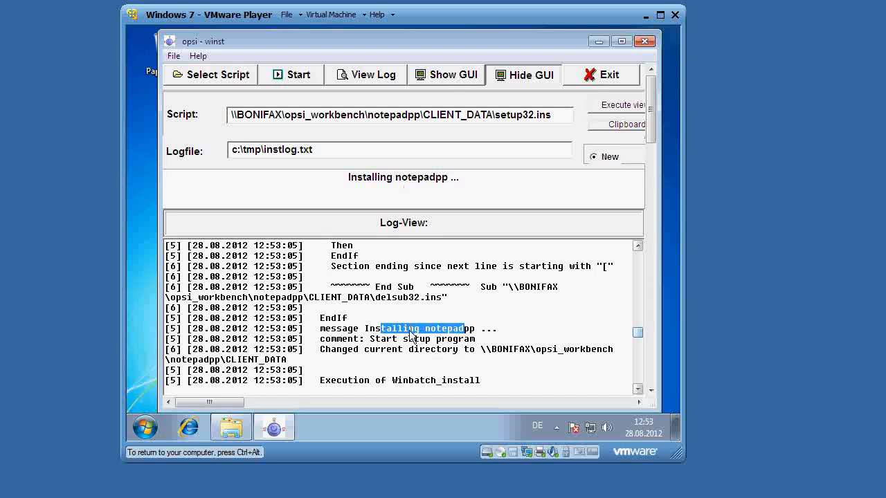
pyautogui.scroll(-3)
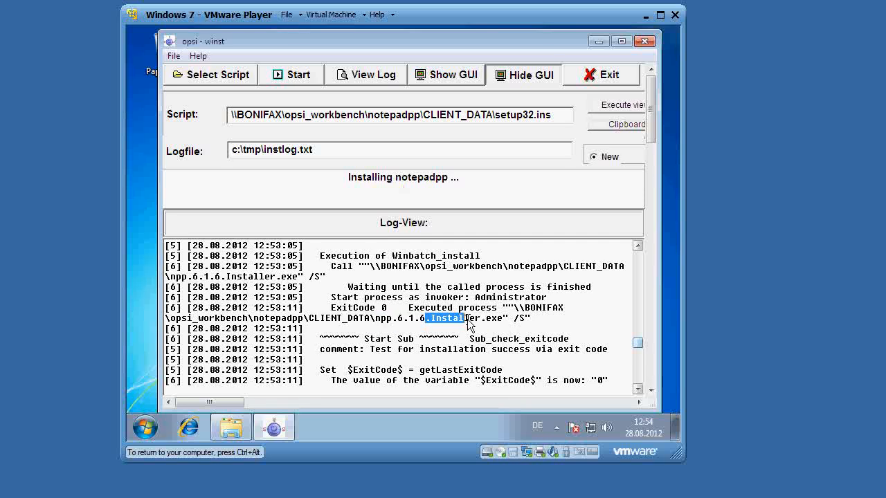
pyautogui.scroll(-3)
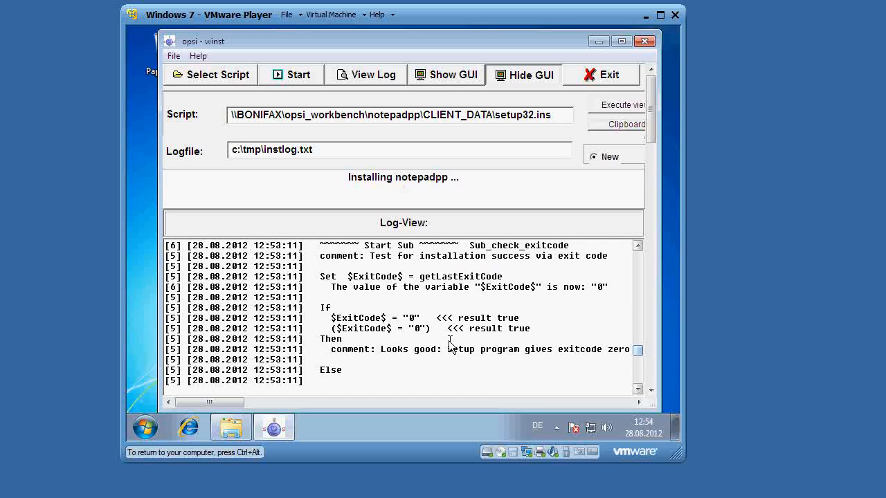
pyautogui.doubleClick(371, 317)
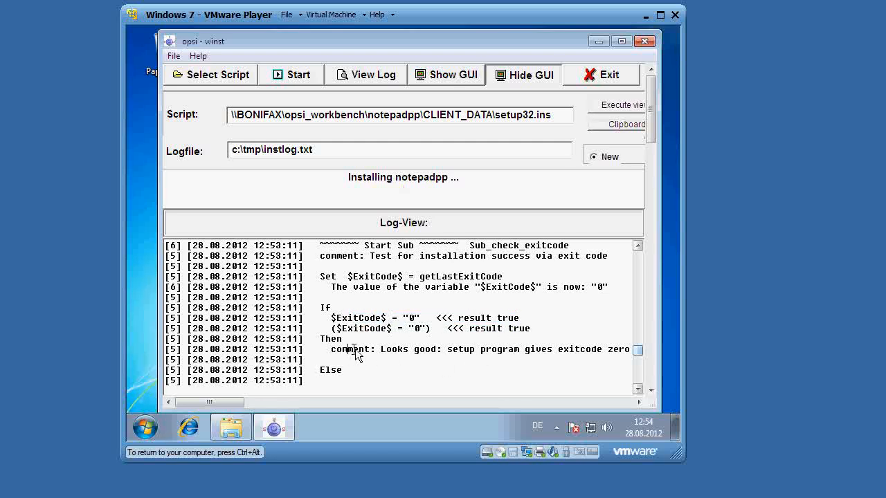
pyautogui.moveTo(349, 348); pyautogui.dragTo(513, 349)
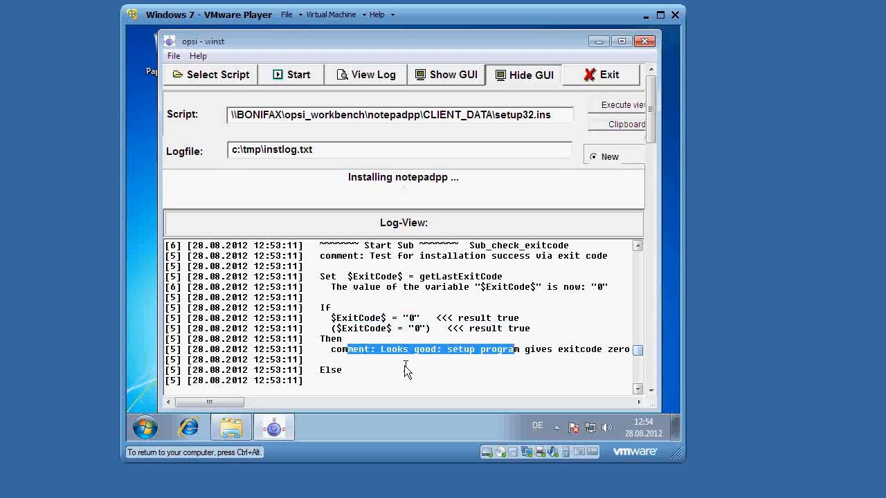
pyautogui.moveTo(297, 373)
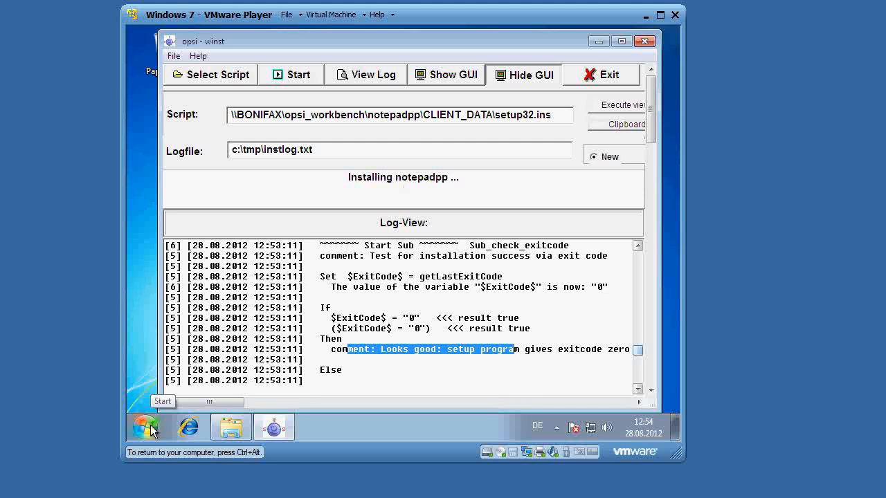
pyautogui.click(146, 426)
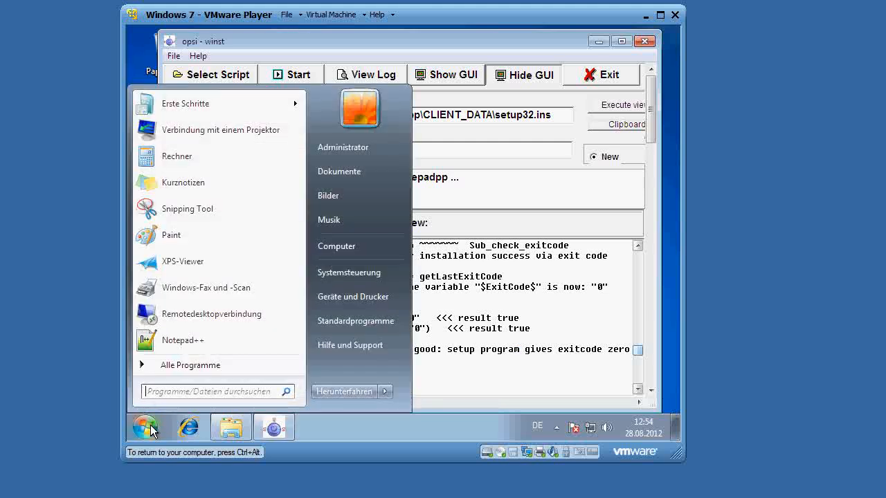
pyautogui.click(189, 366)
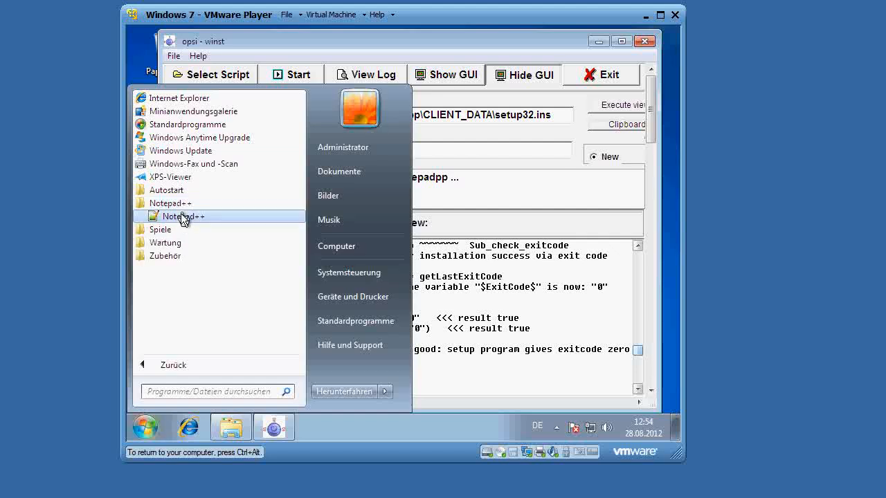
pyautogui.click(183, 215)
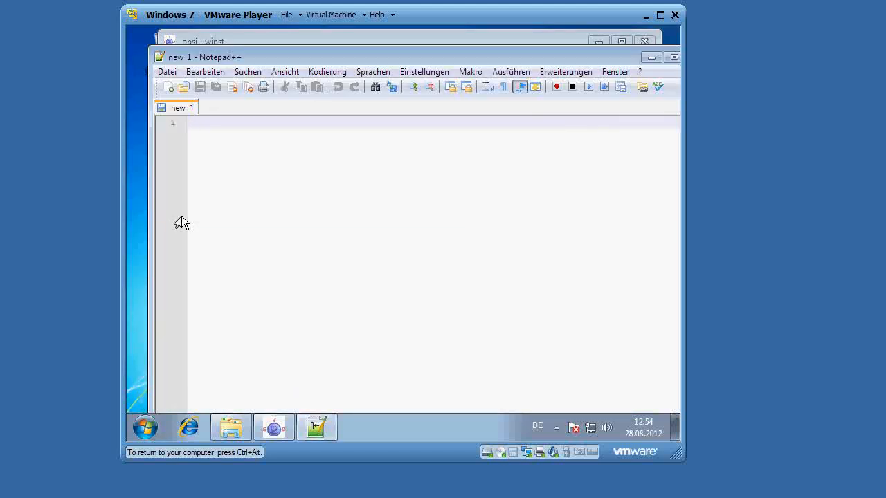
pyautogui.click(166, 72)
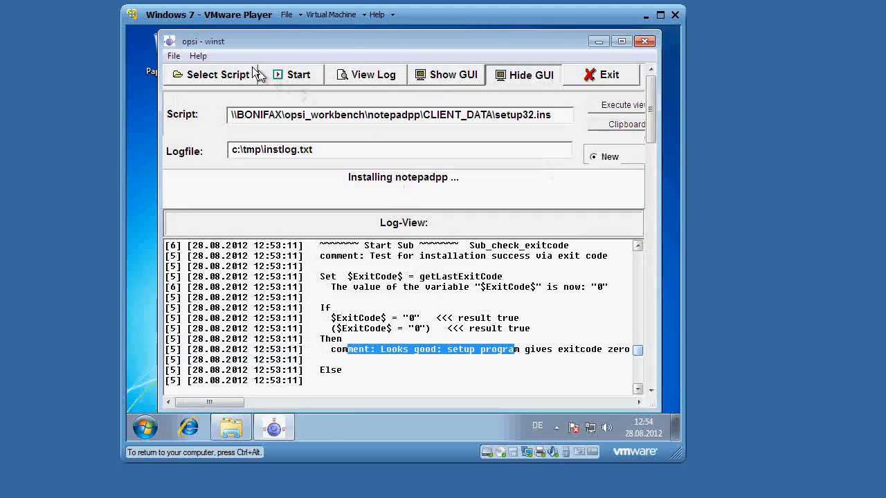
# Load and start uninstall32.ins, then review its log including the delsub32.ins entry.
pyautogui.click(216, 75)
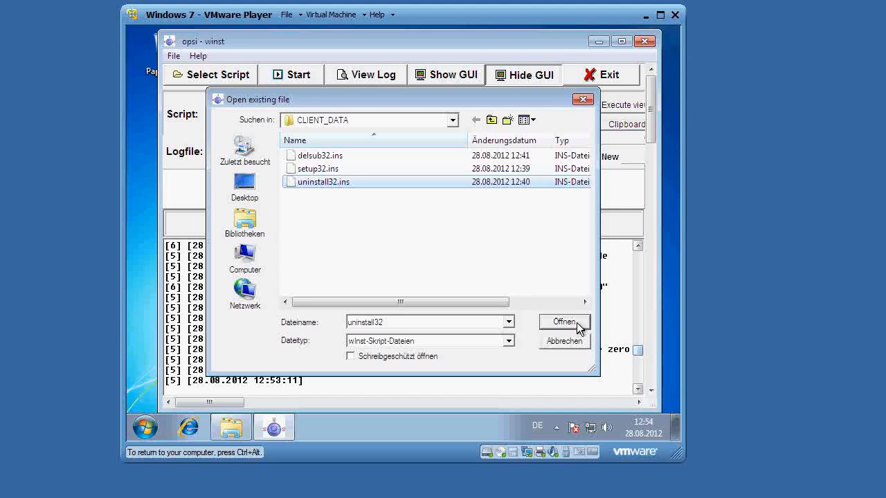
pyautogui.click(563, 321)
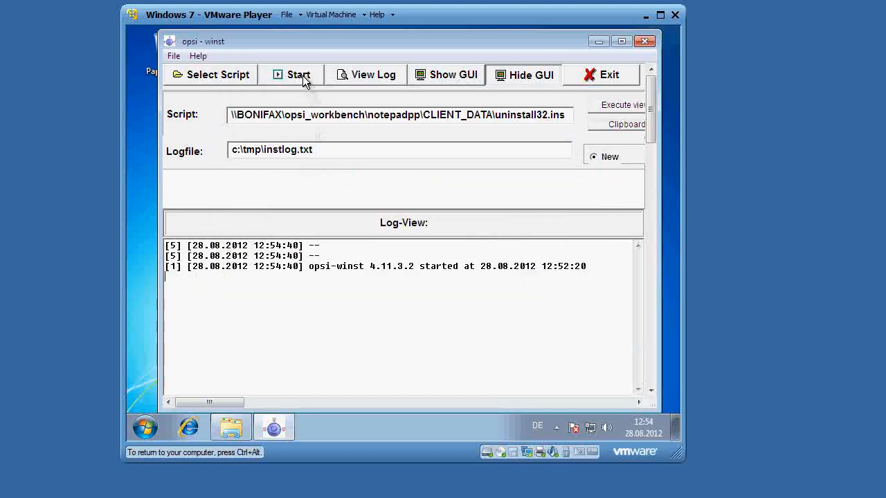
pyautogui.click(290, 75)
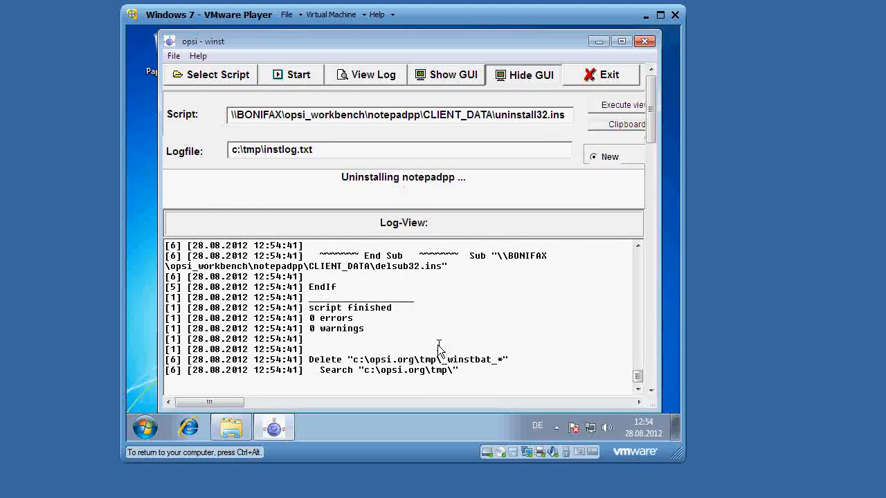
pyautogui.moveTo(307, 319)
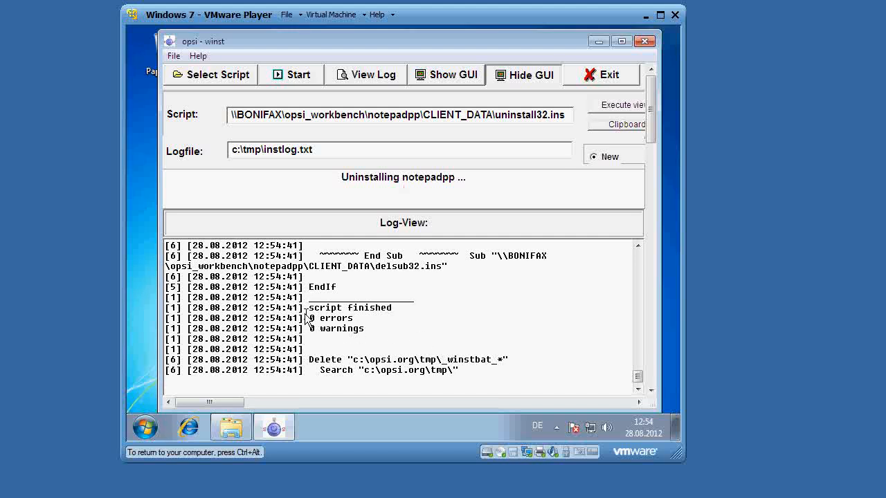
pyautogui.doubleClick(331, 316)
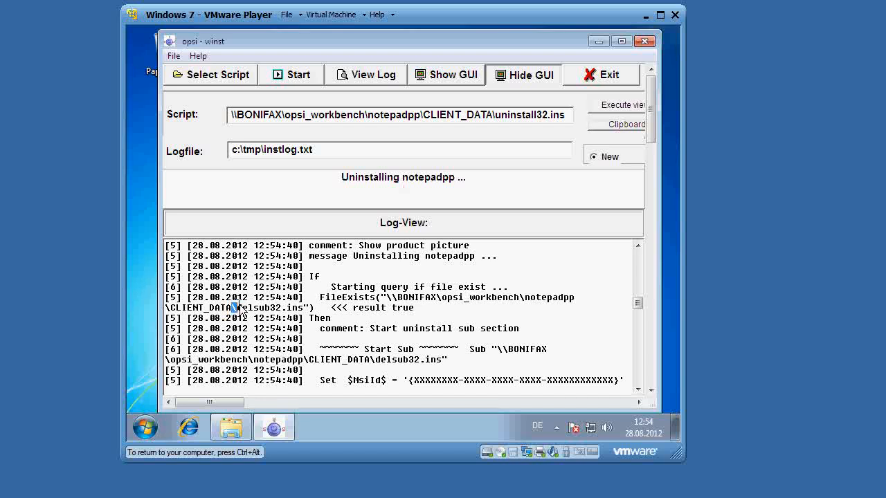
pyautogui.doubleClick(266, 307)
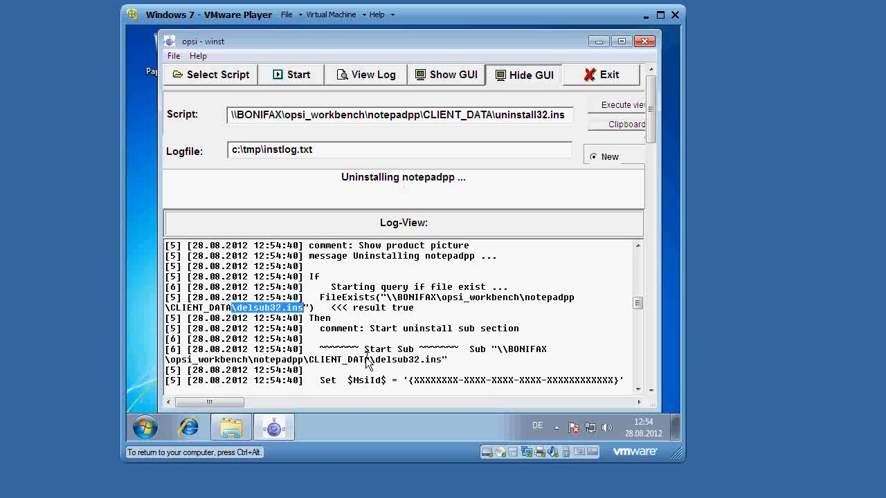
pyautogui.scroll(-3)
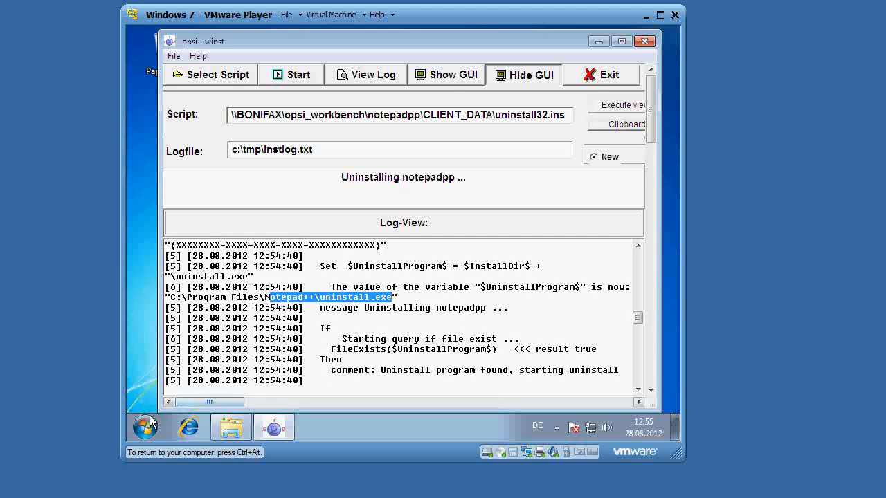
pyautogui.click(146, 426)
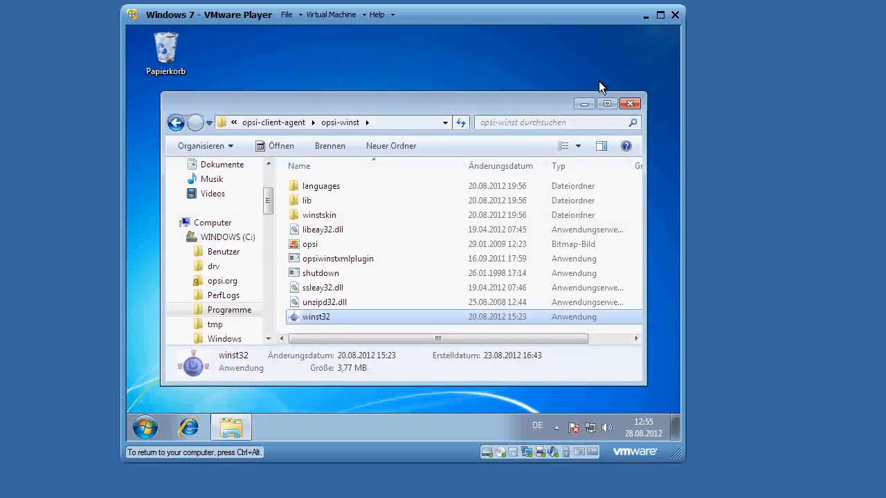
pyautogui.moveTo(568, 95)
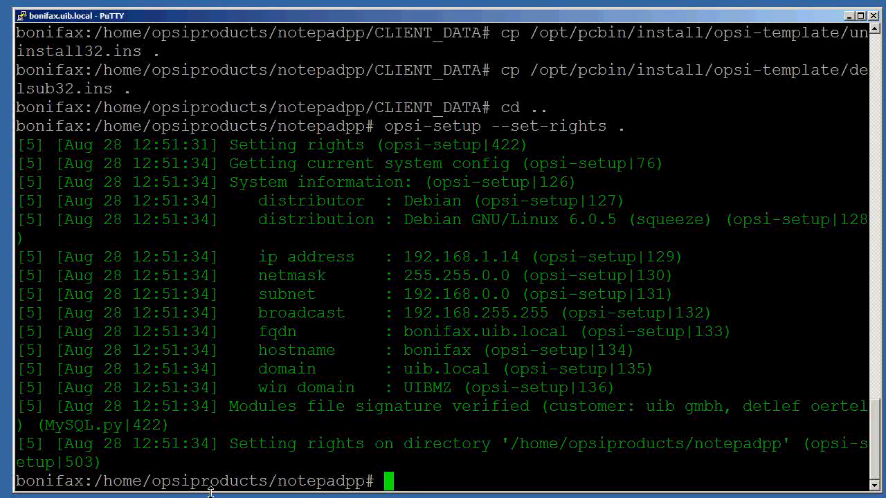
pyautogui.moveTo(255, 404)
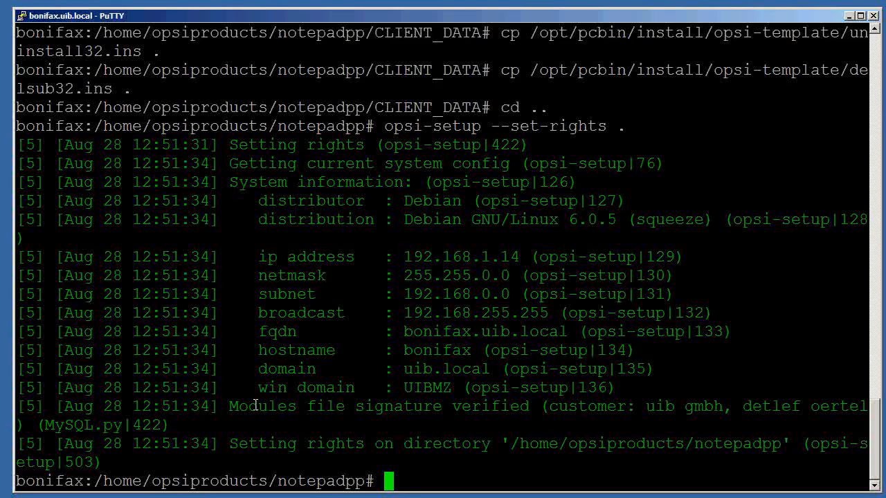
# Run opsi-makeproductfile, then ls to confirm notepadpp_6.1.6-1.opsi was created.
pyautogui.write('opsi-')
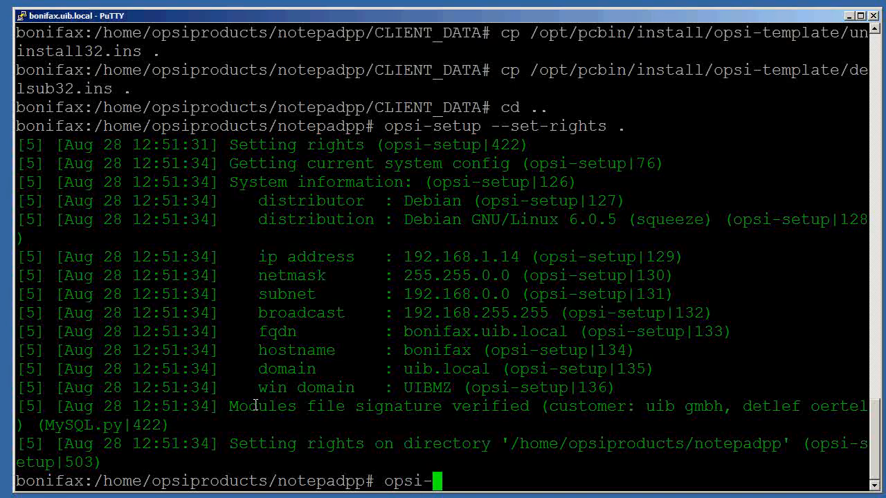
pyautogui.write('makeproductfile')
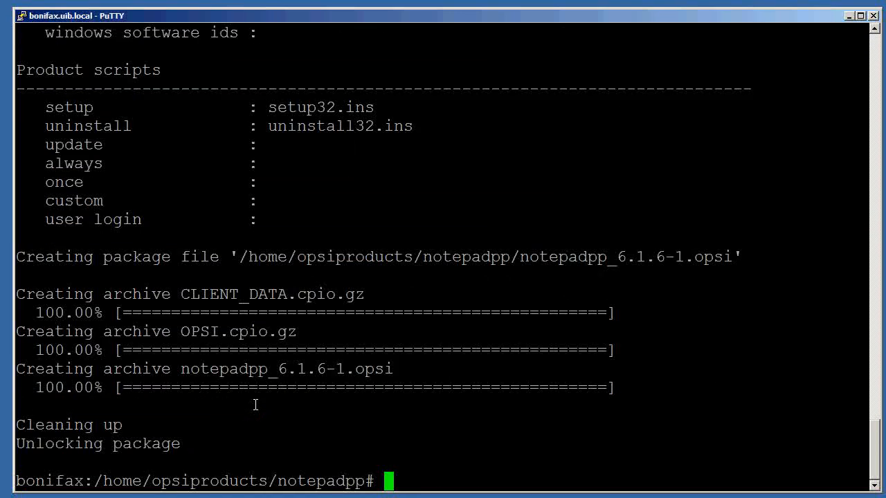
pyautogui.write('ls')
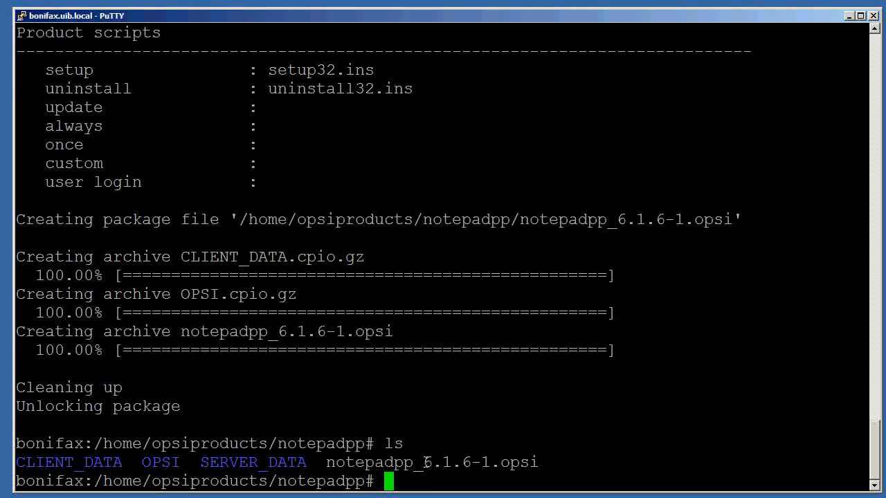
pyautogui.doubleClick(446, 463)
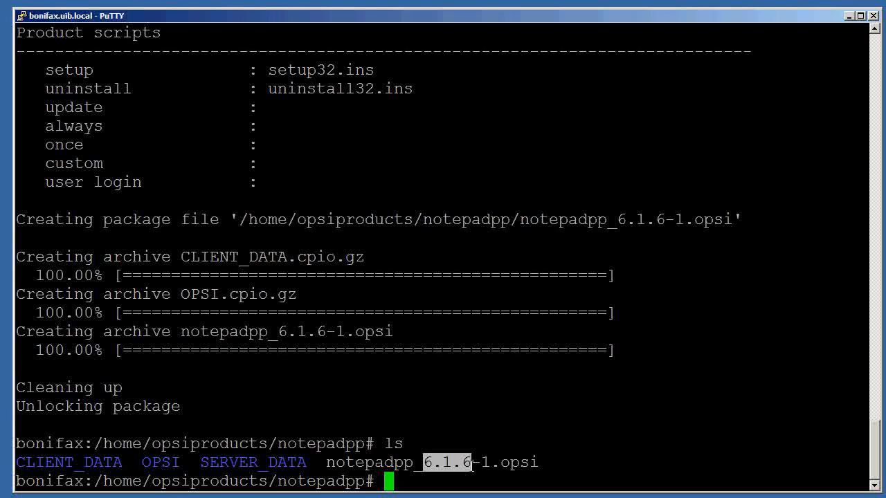
pyautogui.moveTo(440, 479)
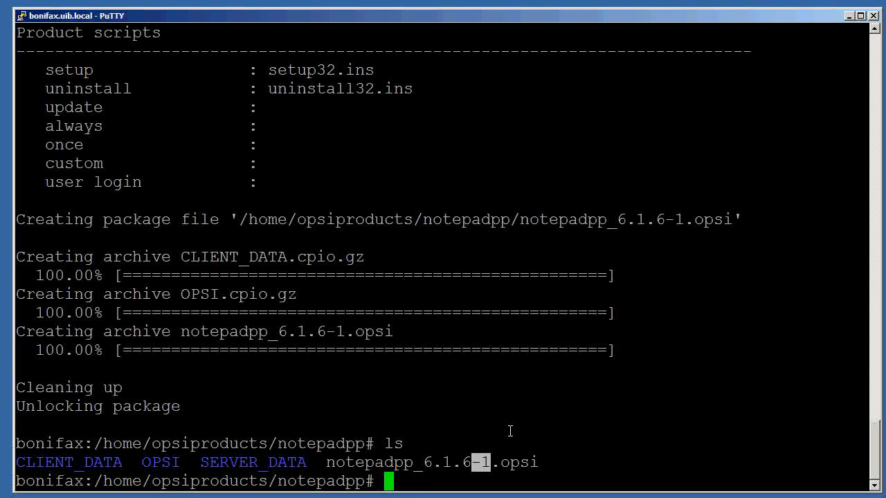
# Enter 'opsi-package-manager -i notepadpp_6.1.6-1.opsi' to install the package into the depot.
pyautogui.write('ops')
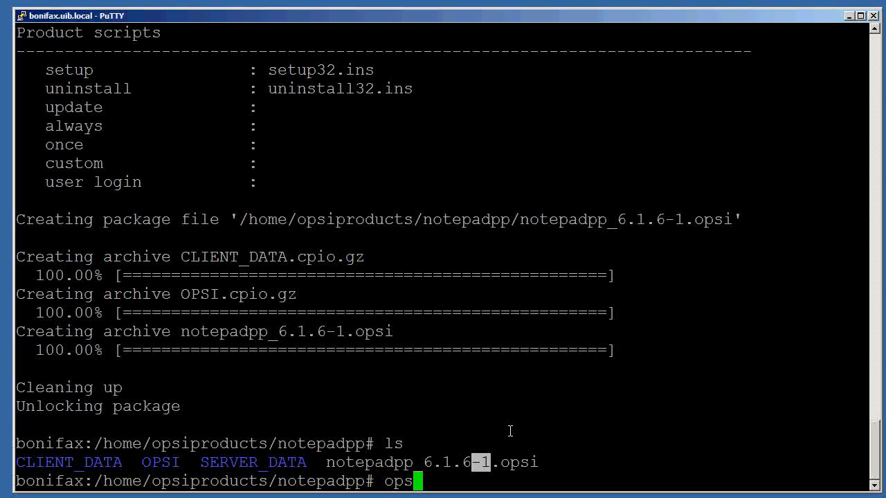
pyautogui.write('i-')
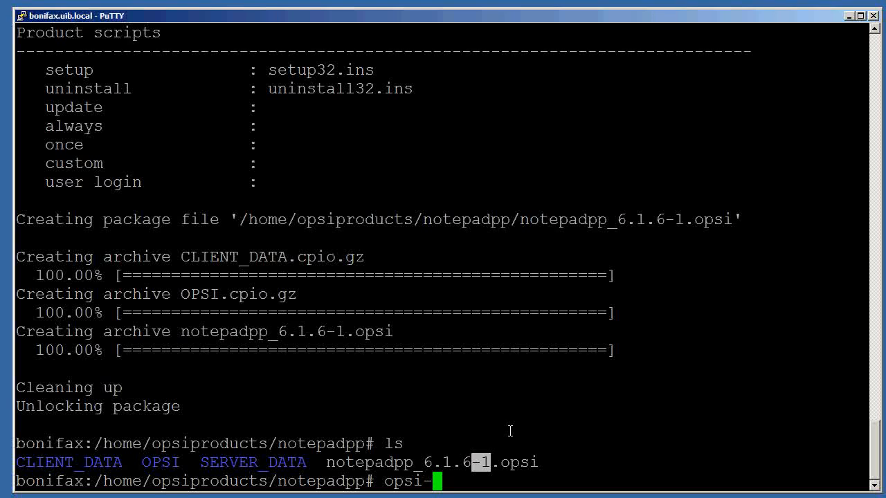
pyautogui.write('package')
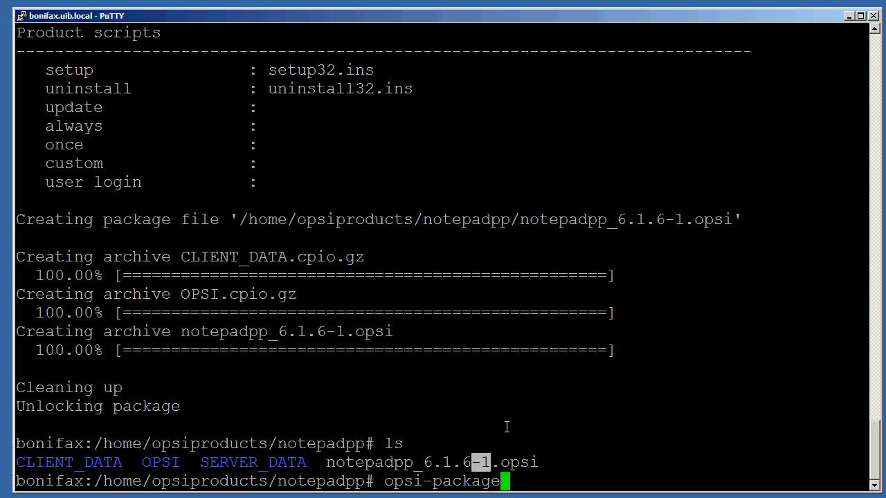
pyautogui.write('-manager')
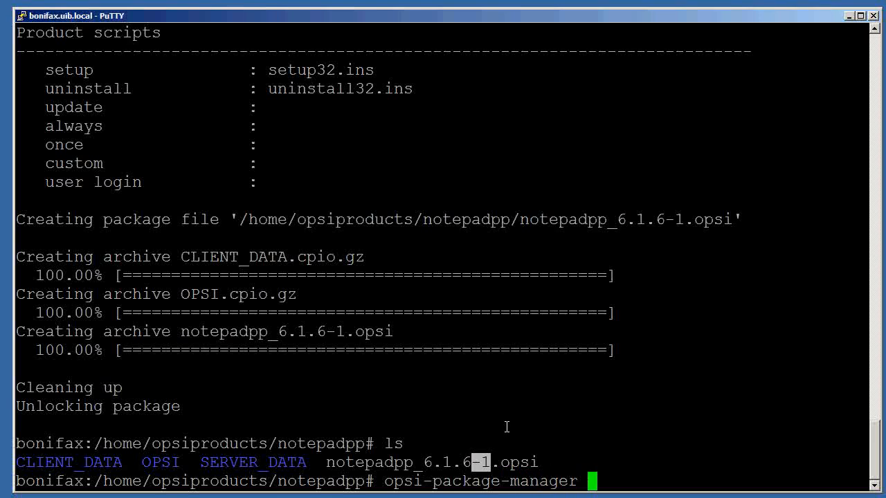
pyautogui.write('-i')
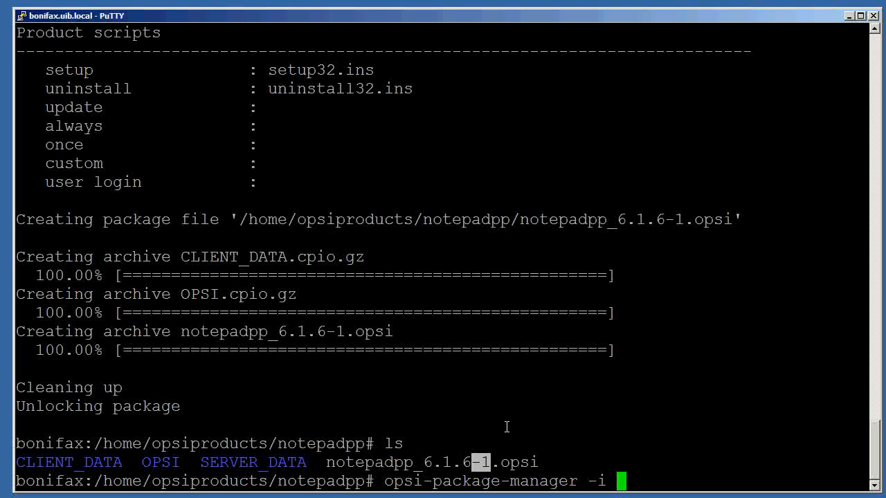
pyautogui.write('notepadpp_6.1.6-1.opsi')
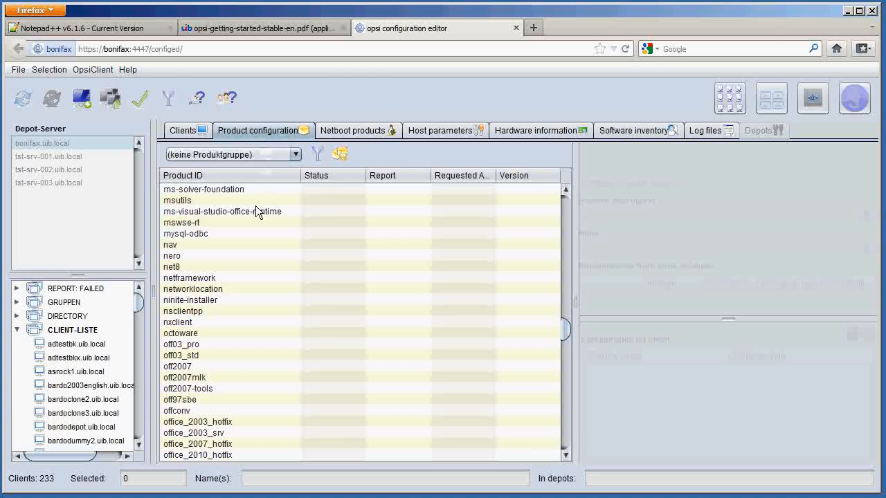
pyautogui.moveTo(201, 301)
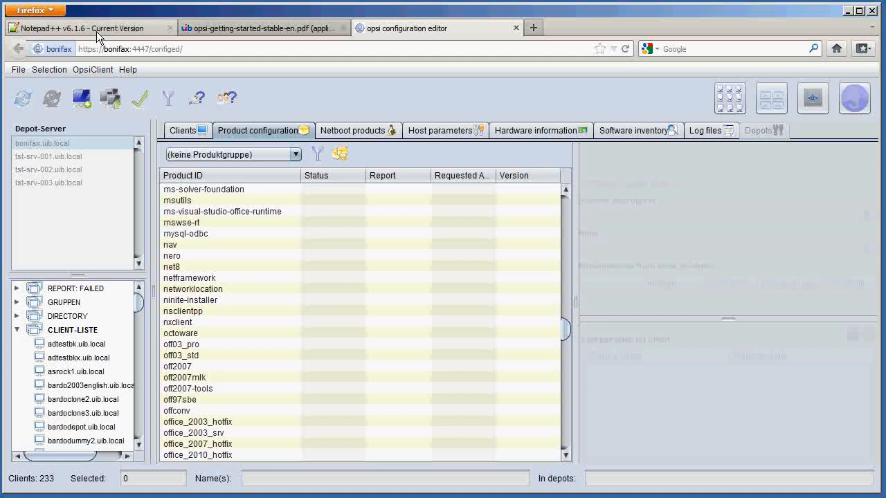
pyautogui.moveTo(86, 15)
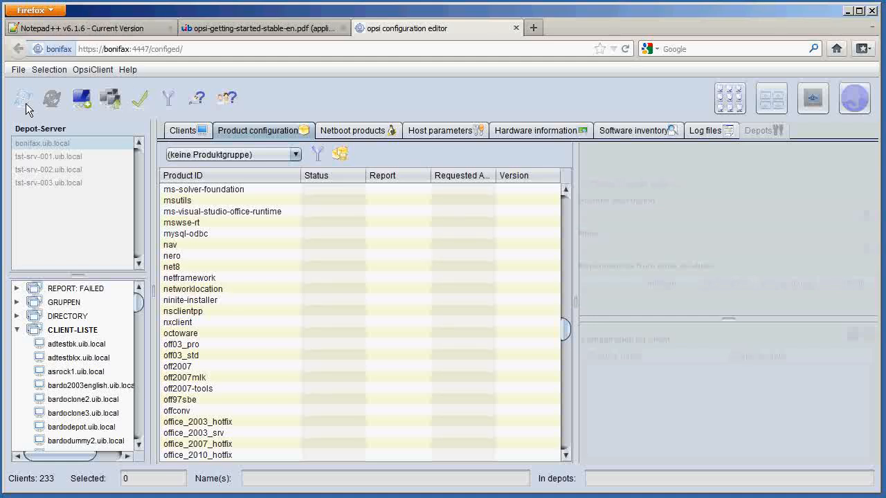
# Reload server data so notepadpp appears in the product list.
pyautogui.click(23, 97)
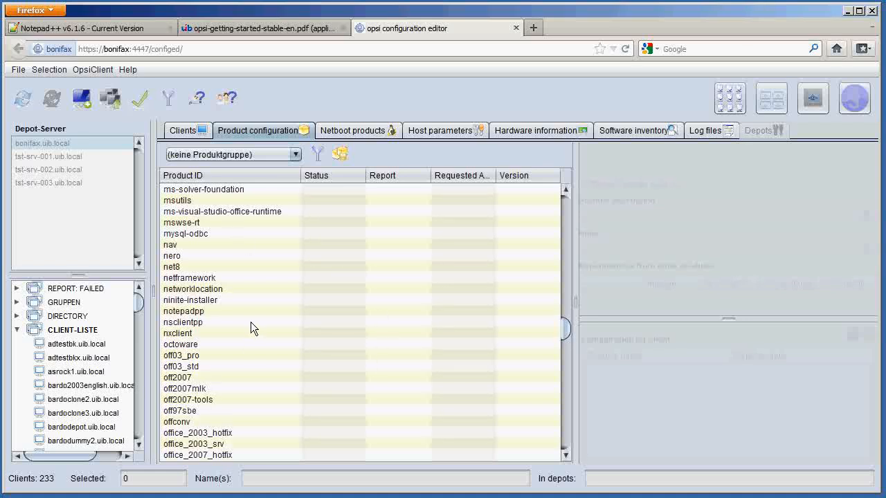
# Select notepadpp to view its details, Notepad++ version 6.1.6-1.
pyautogui.click(183, 310)
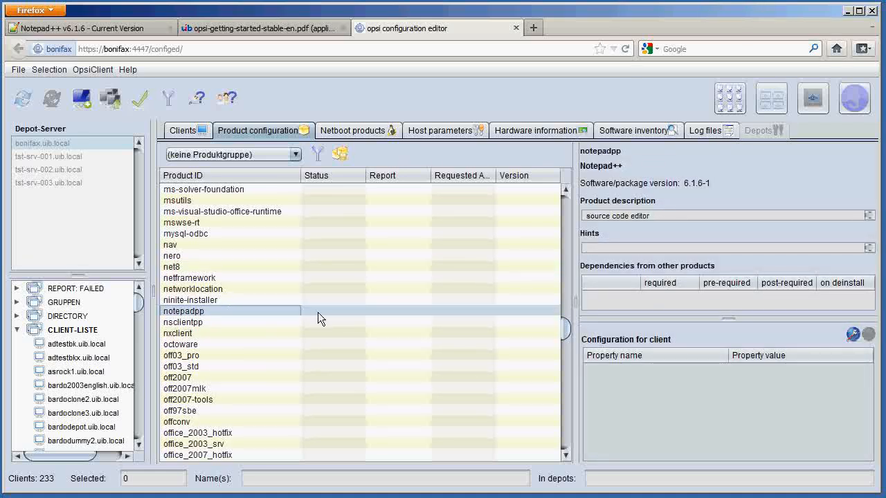
pyautogui.moveTo(293, 315)
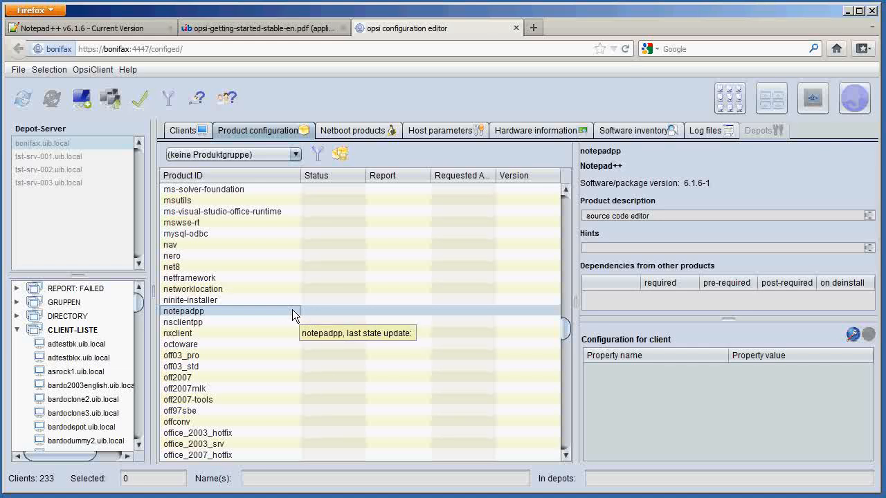
pyautogui.moveTo(587, 191)
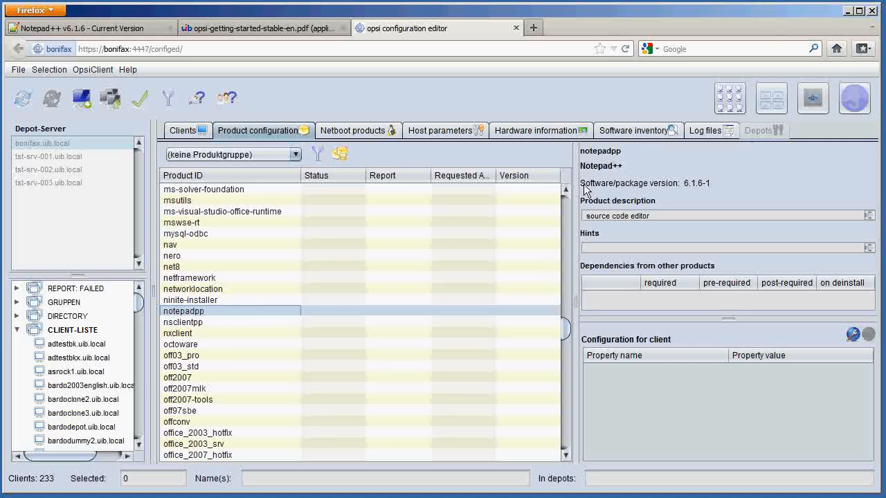
pyautogui.moveTo(587, 221)
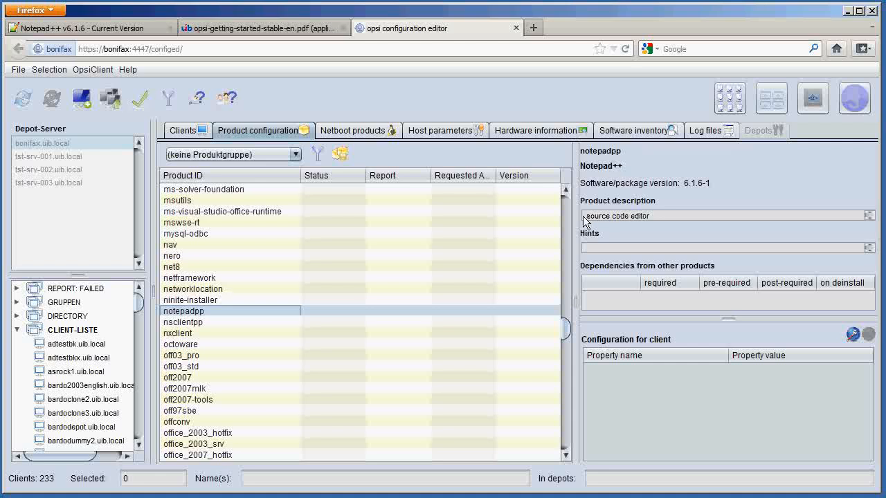
pyautogui.moveTo(504, 309)
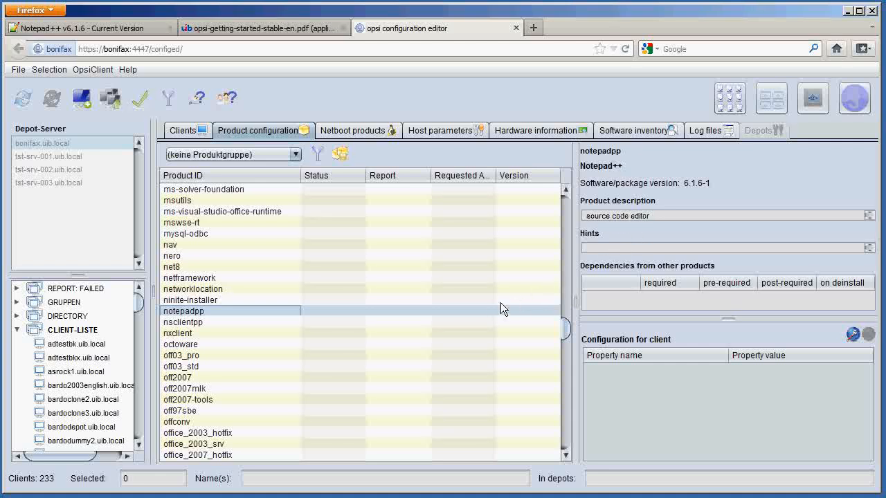
pyautogui.moveTo(158, 310)
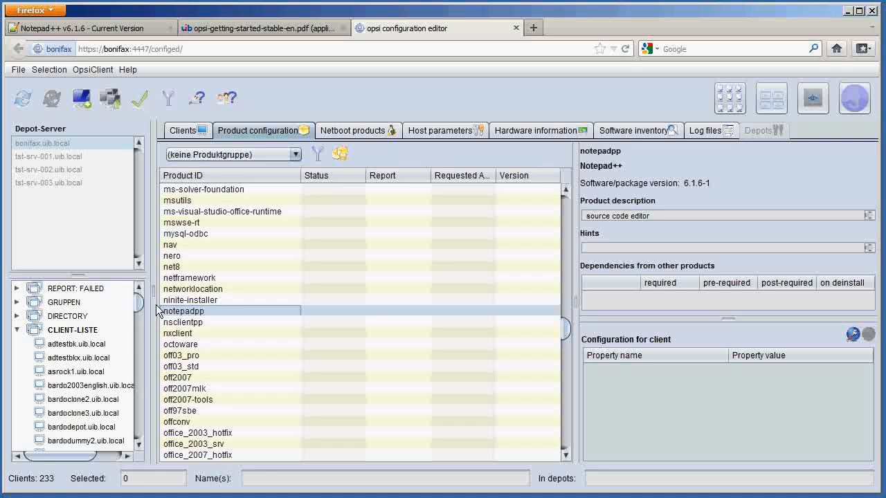
pyautogui.scroll(-3)
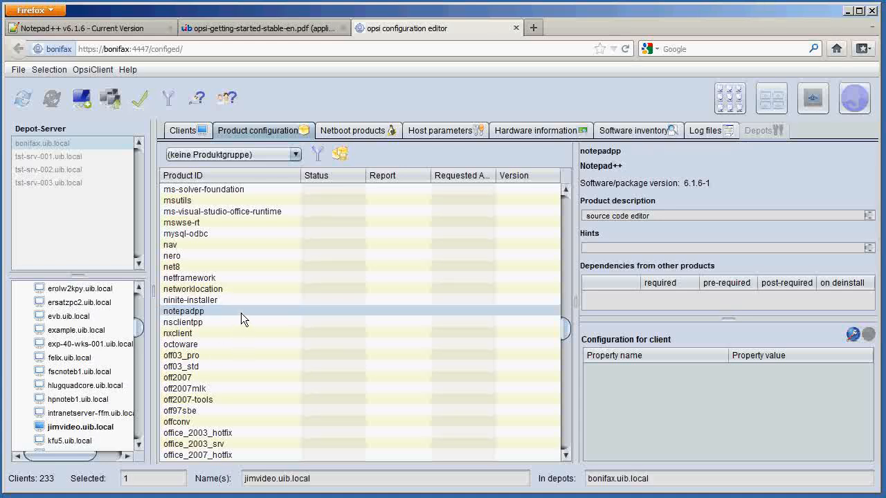
# Set notepadpp's Requested Action to setup for client jimvideo.uib.local.
pyautogui.click(464, 310)
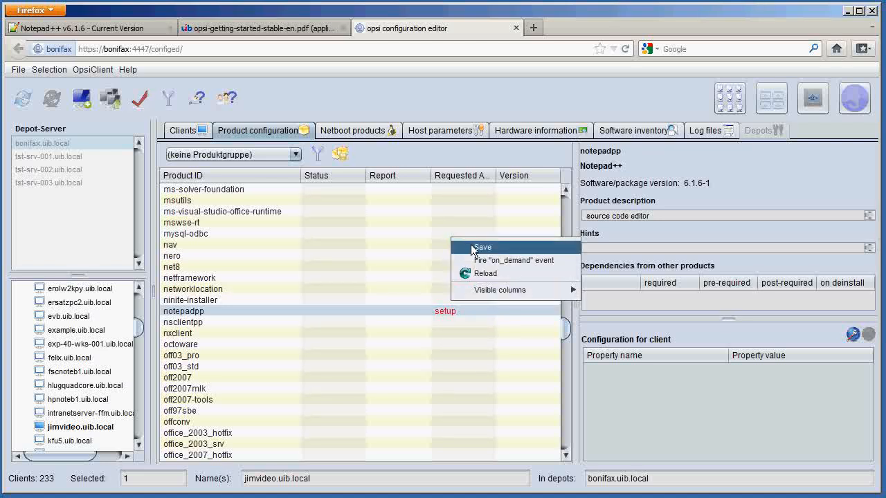
pyautogui.moveTo(490, 264)
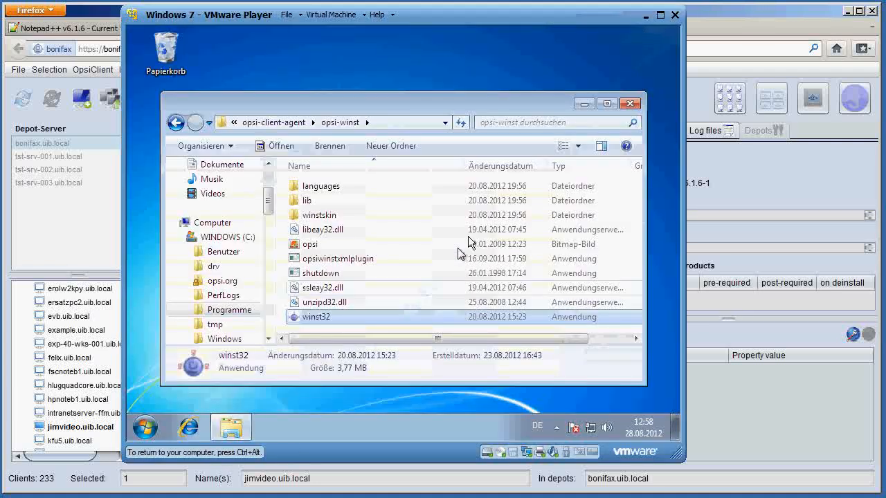
# Run winst32 from opsi-client-agent\opsi-winst so the agent installs notepadpp on the Windows 7 guest.
pyautogui.doubleClick(316, 316)
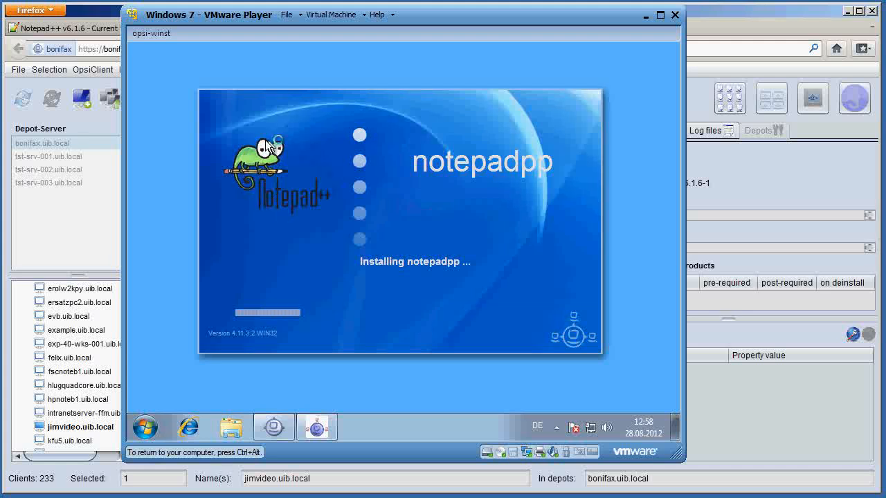
pyautogui.moveTo(360, 246)
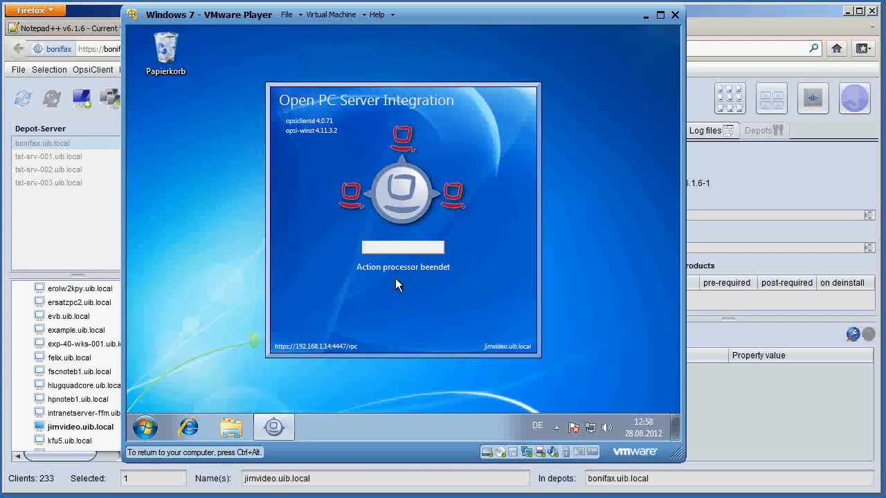
pyautogui.click(144, 427)
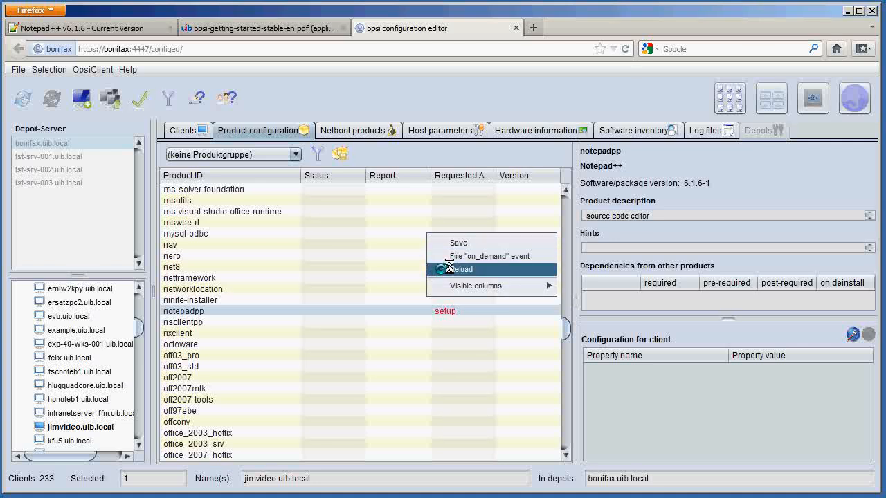
# Reload the product table so notepadpp shows installed, version 6.1.6-1, report success (setup).
pyautogui.click(460, 268)
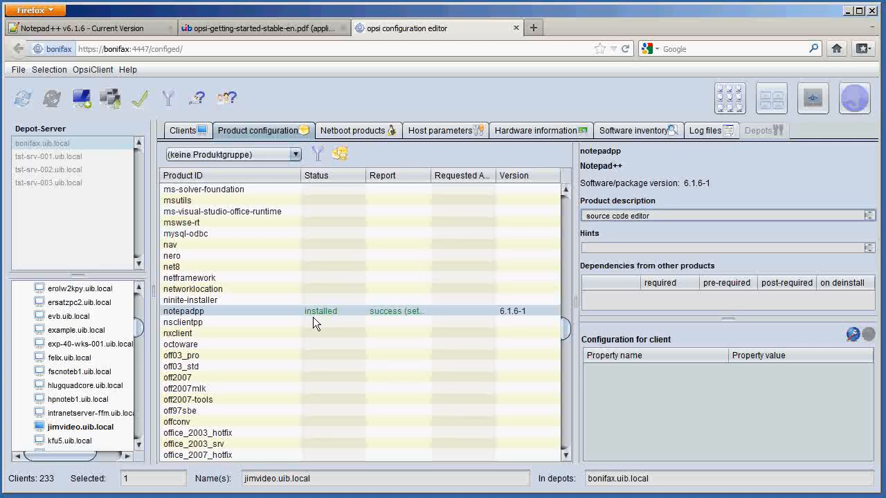
pyautogui.moveTo(99, 429)
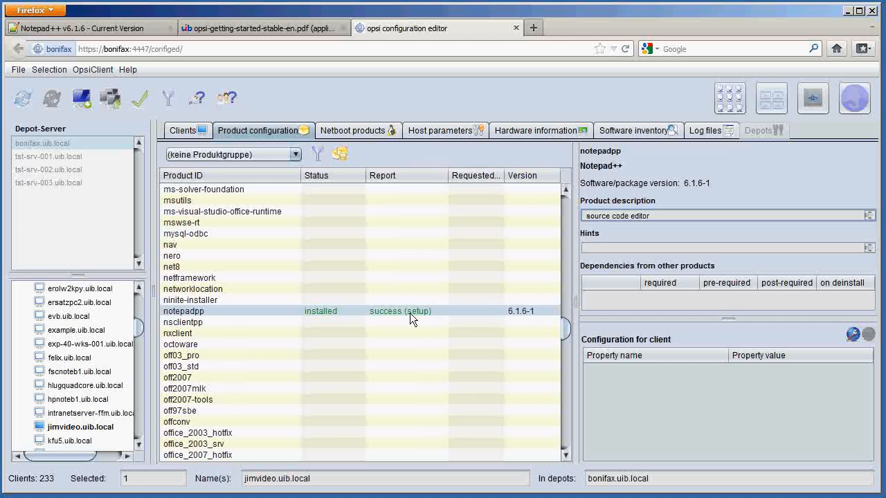
pyautogui.moveTo(413, 318)
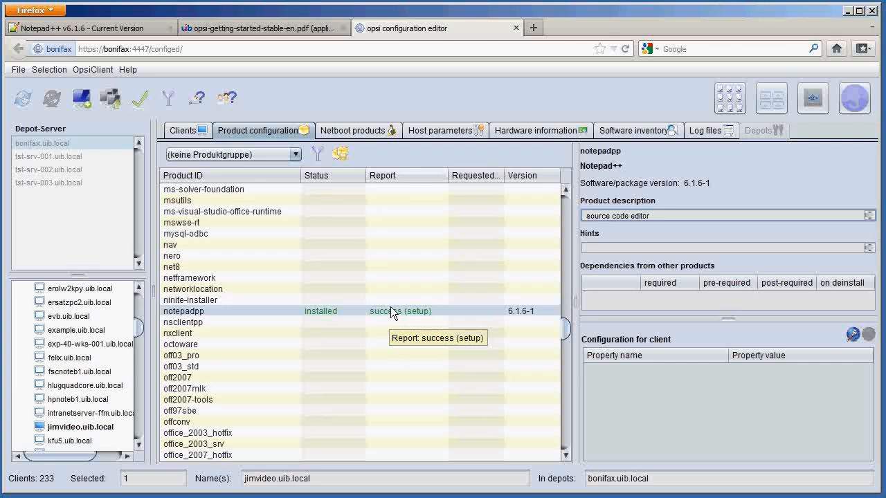
pyautogui.moveTo(656, 151)
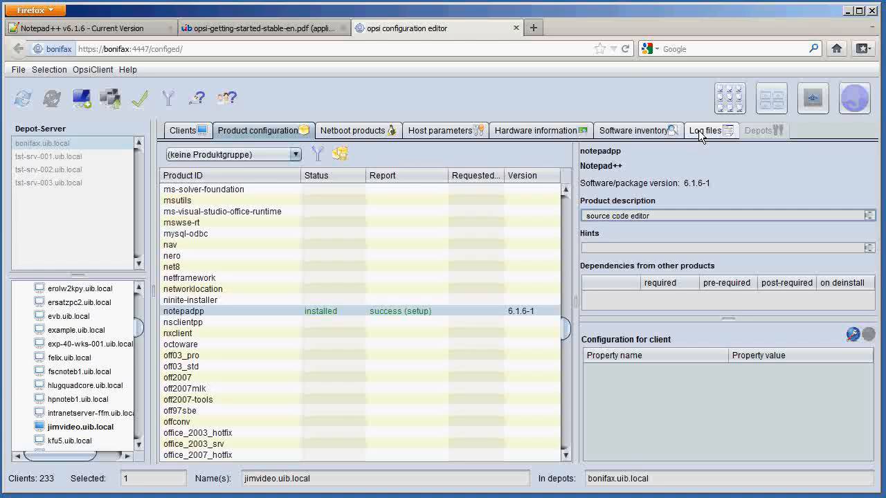
pyautogui.click(708, 130)
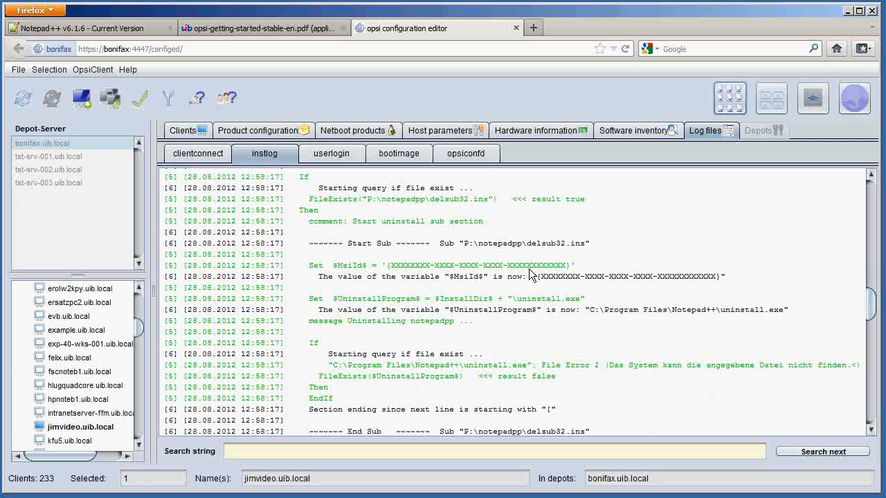
pyautogui.scroll(-3)
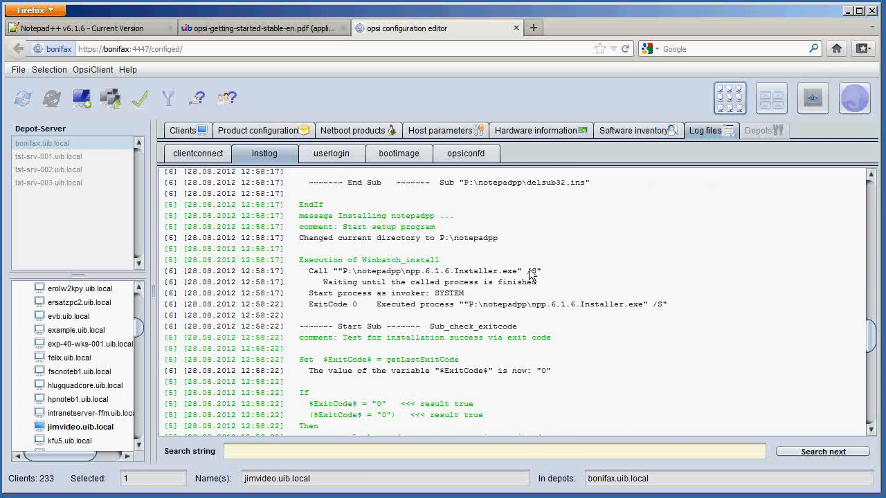
pyautogui.moveTo(566, 274)
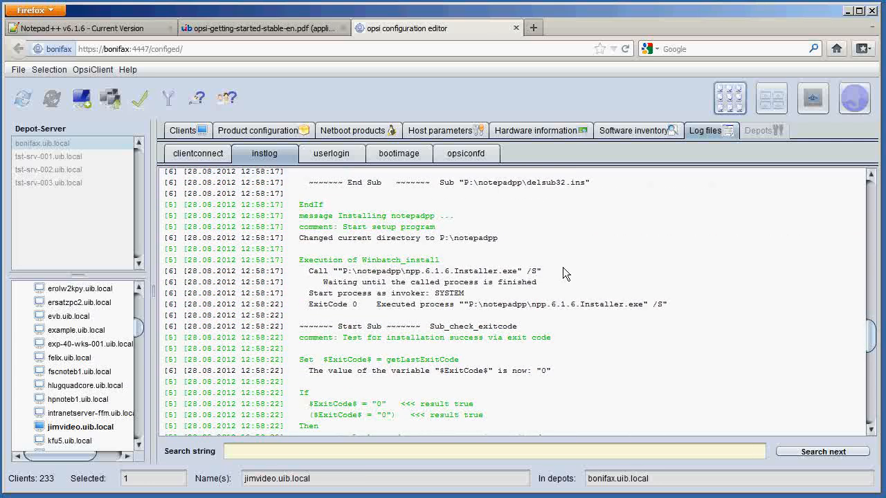
pyautogui.moveTo(537, 266)
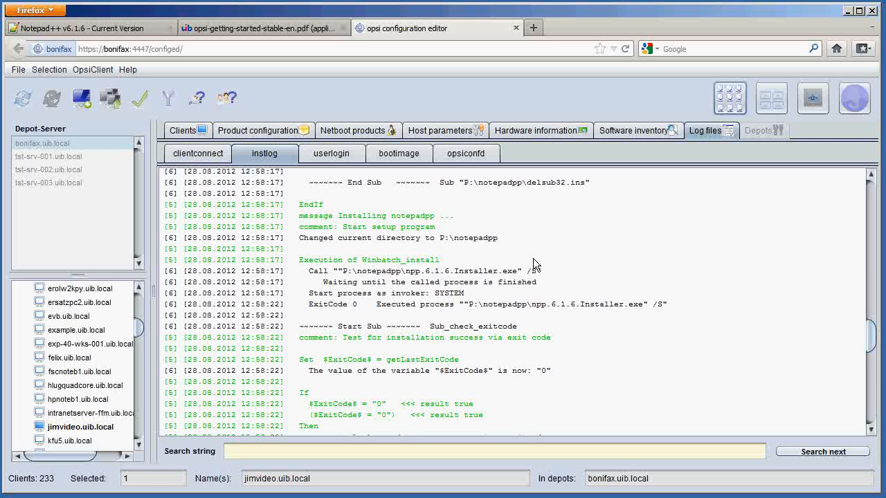
pyautogui.moveTo(534, 266)
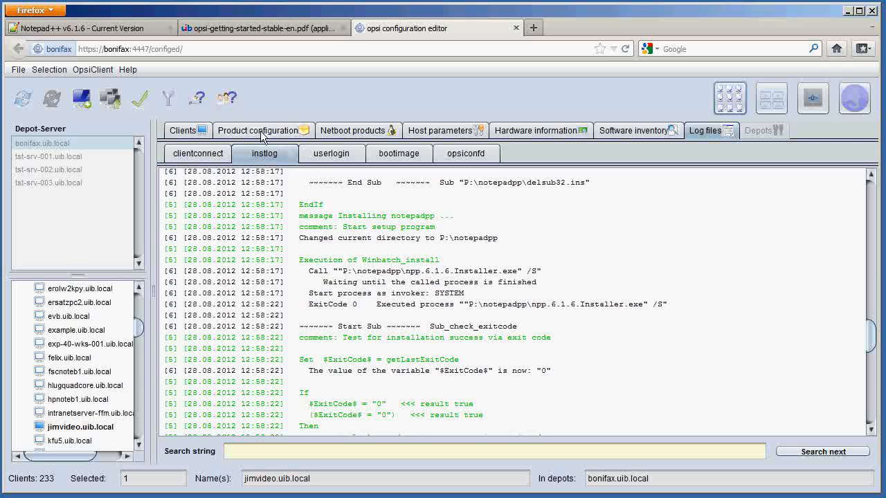
# In Product configuration, set notepadpp's Requested Action to uninstall and save the request.
pyautogui.click(259, 130)
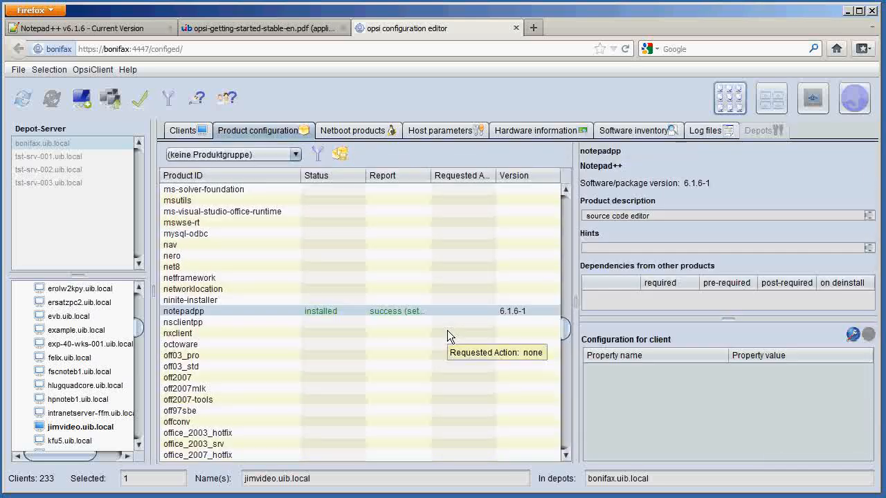
pyautogui.click(462, 310)
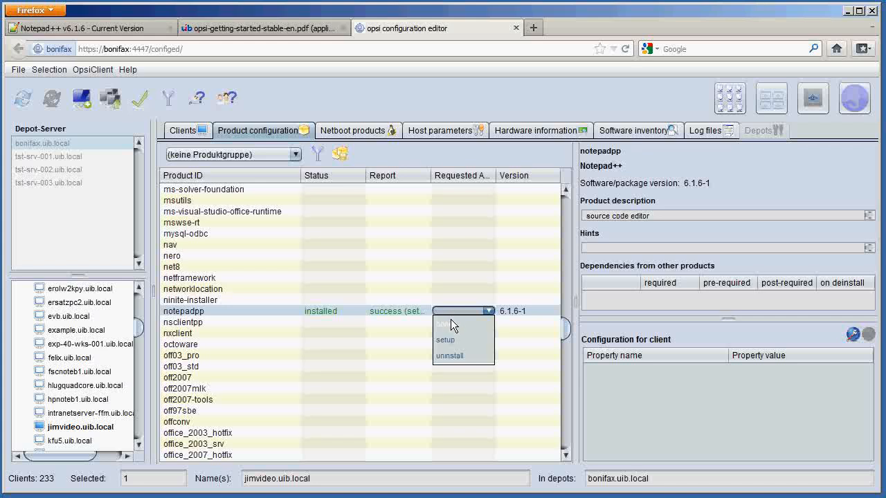
pyautogui.click(449, 356)
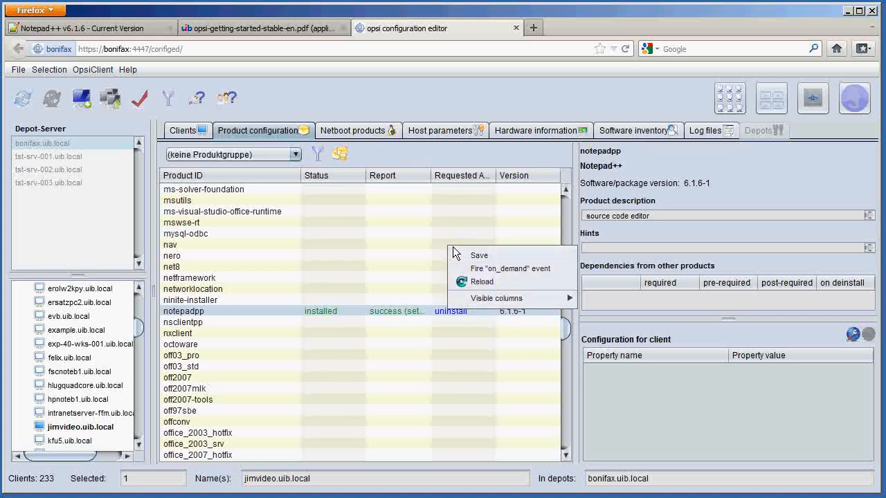
pyautogui.moveTo(477, 255)
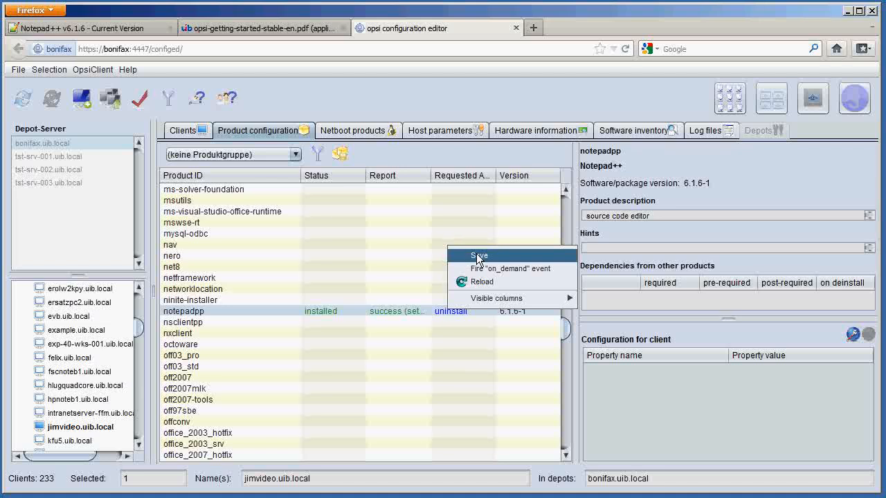
pyautogui.click(505, 269)
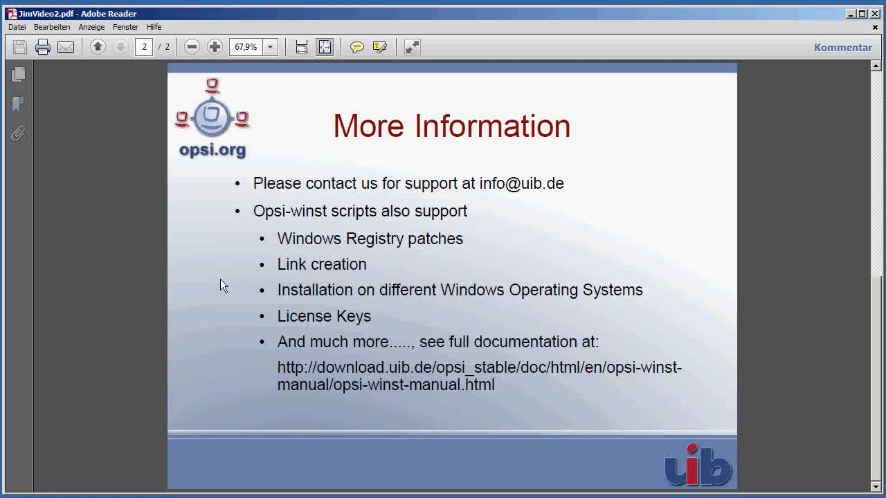
pyautogui.moveTo(254, 289)
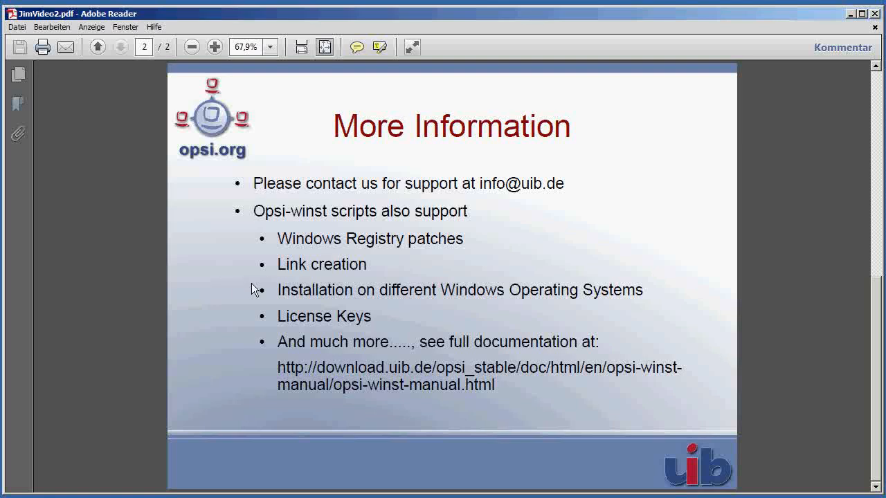
pyautogui.moveTo(374, 321)
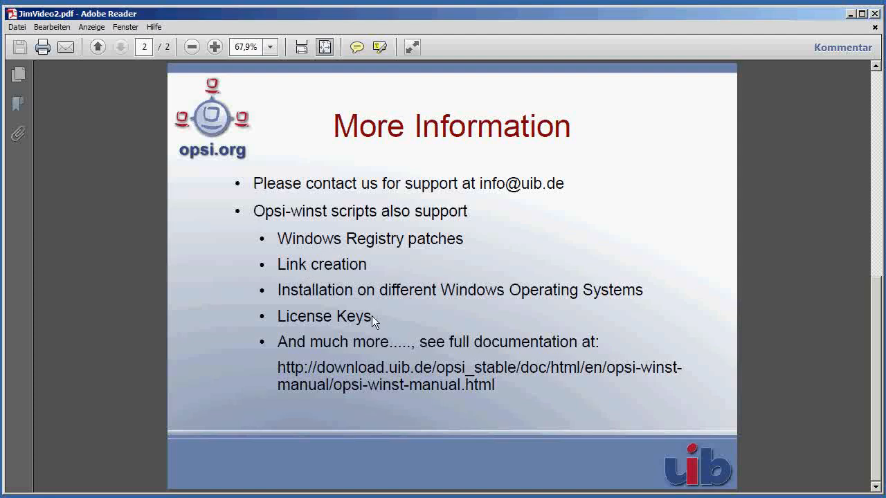
pyautogui.moveTo(391, 321)
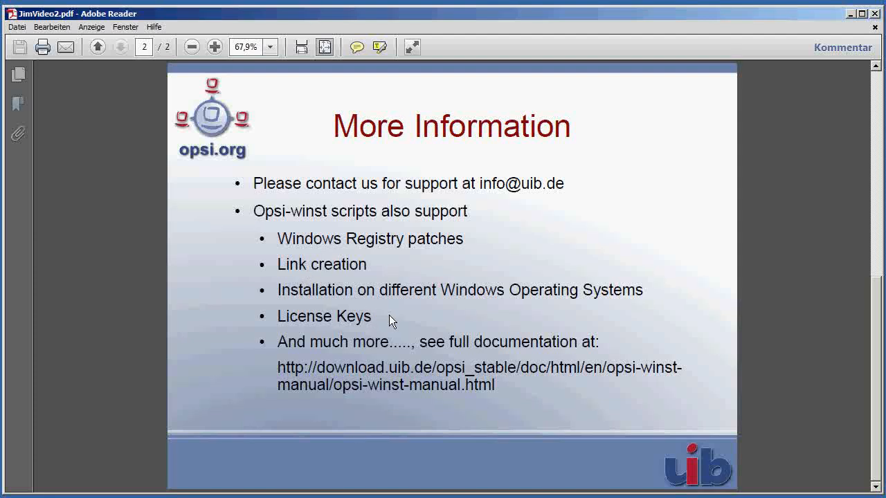
pyautogui.moveTo(410, 313)
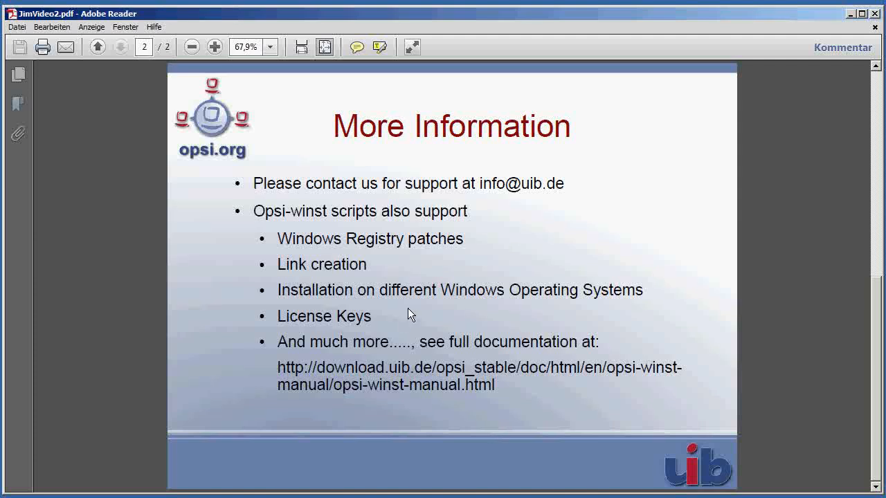
pyautogui.moveTo(485, 317)
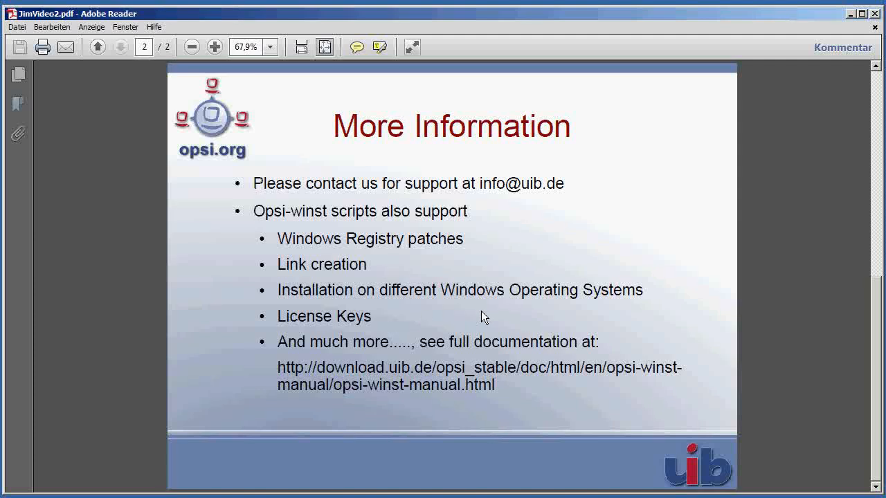
pyautogui.moveTo(479, 343)
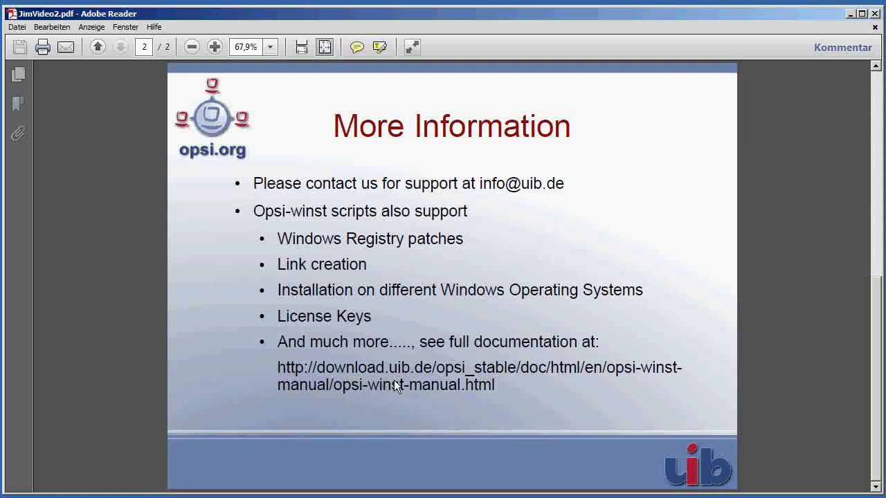
pyautogui.moveTo(805, 74)
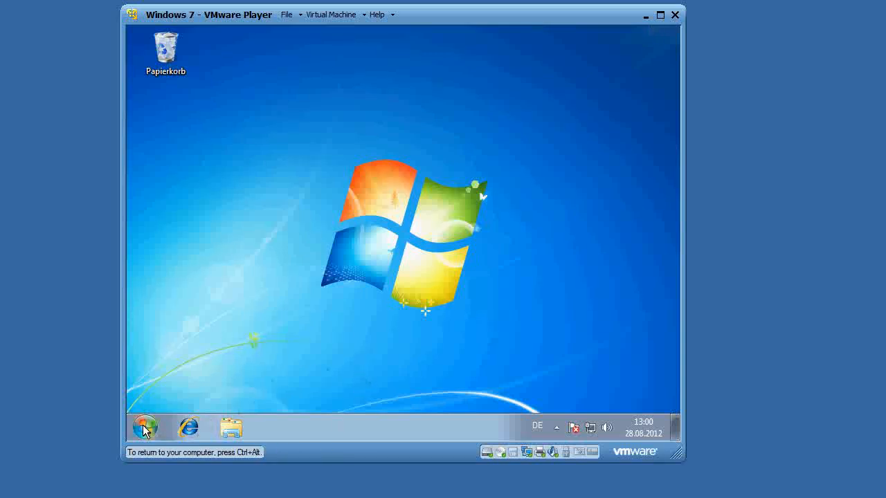
pyautogui.click(144, 426)
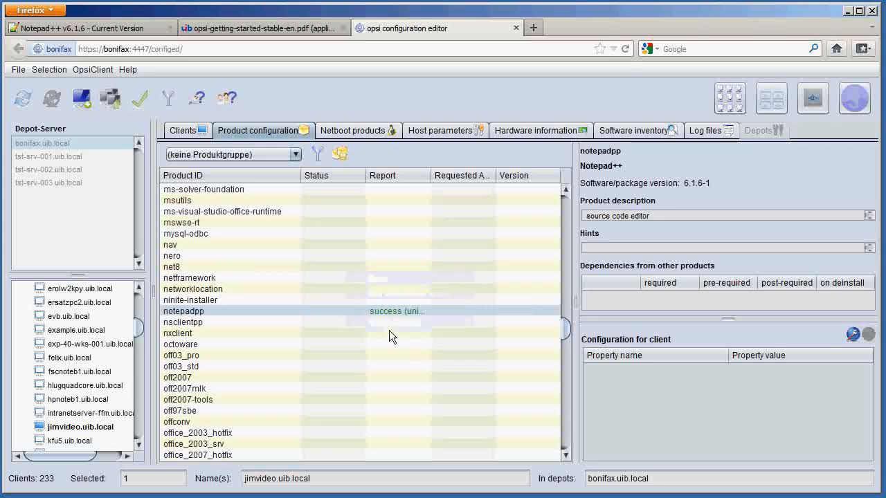
pyautogui.moveTo(422, 202)
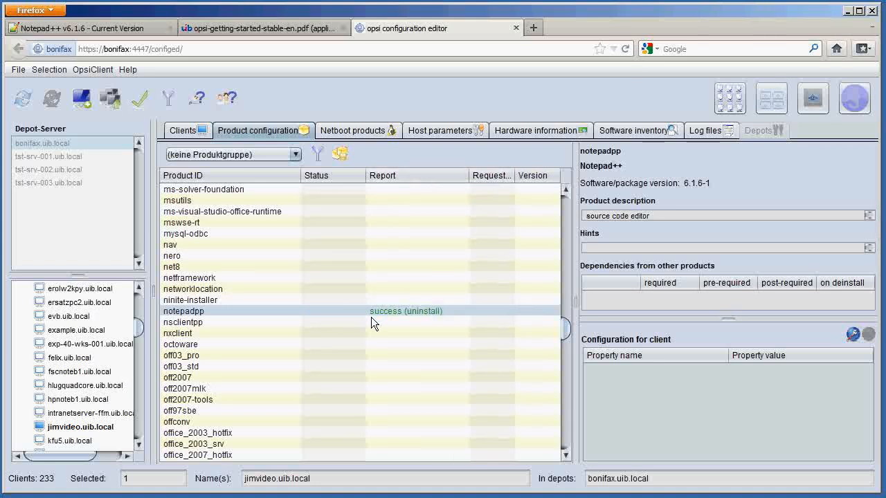
pyautogui.moveTo(416, 315)
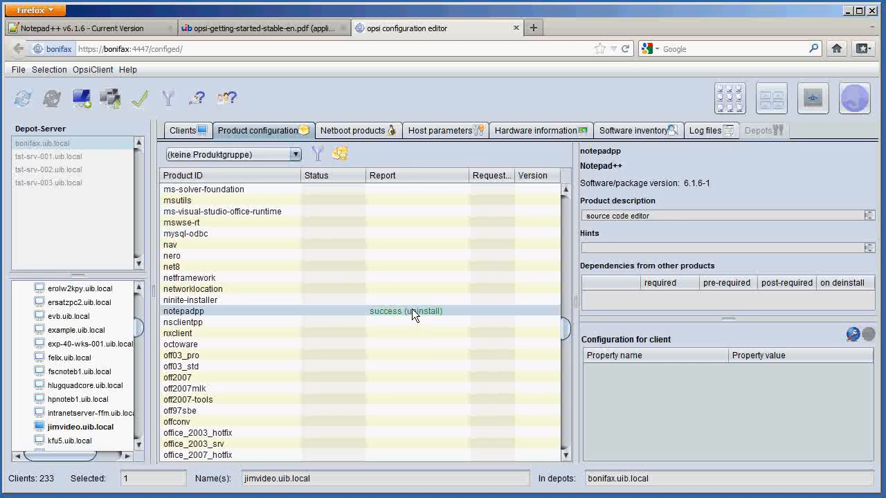
pyautogui.moveTo(424, 326)
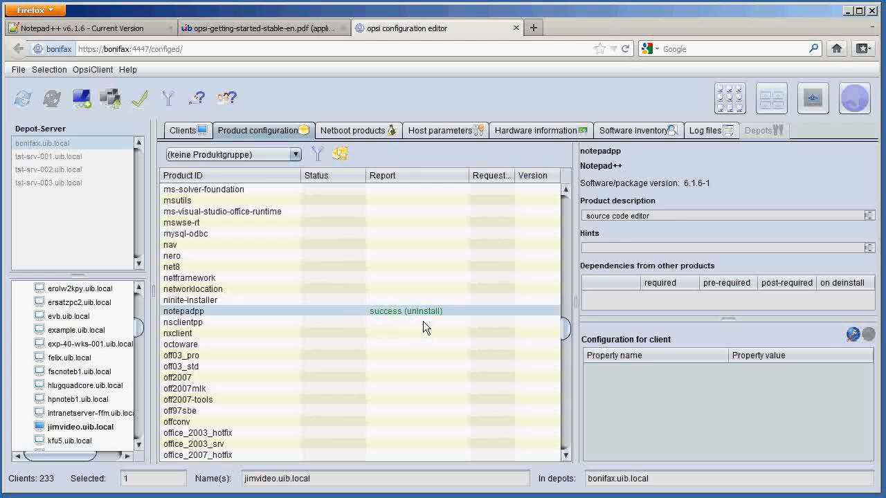
pyautogui.moveTo(427, 325)
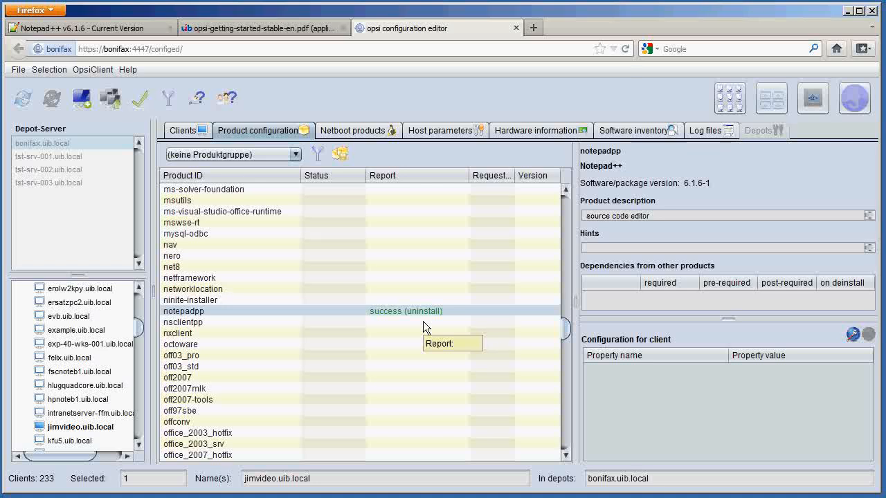
pyautogui.moveTo(358, 230)
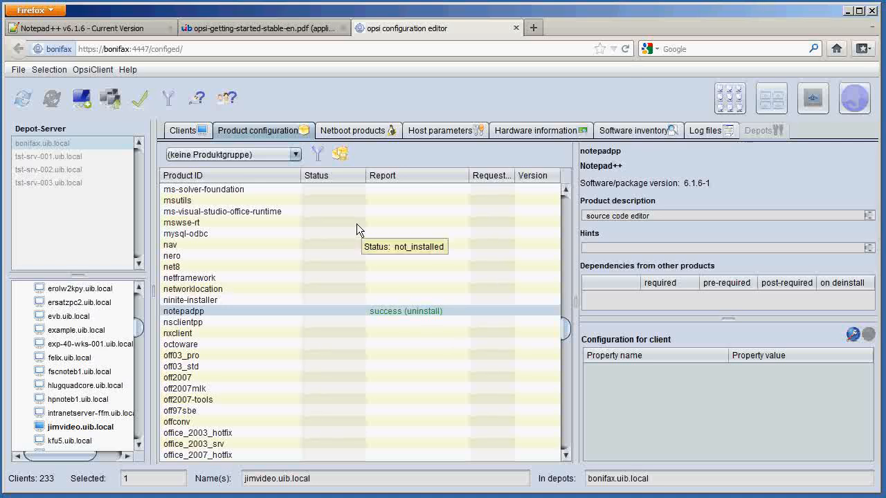